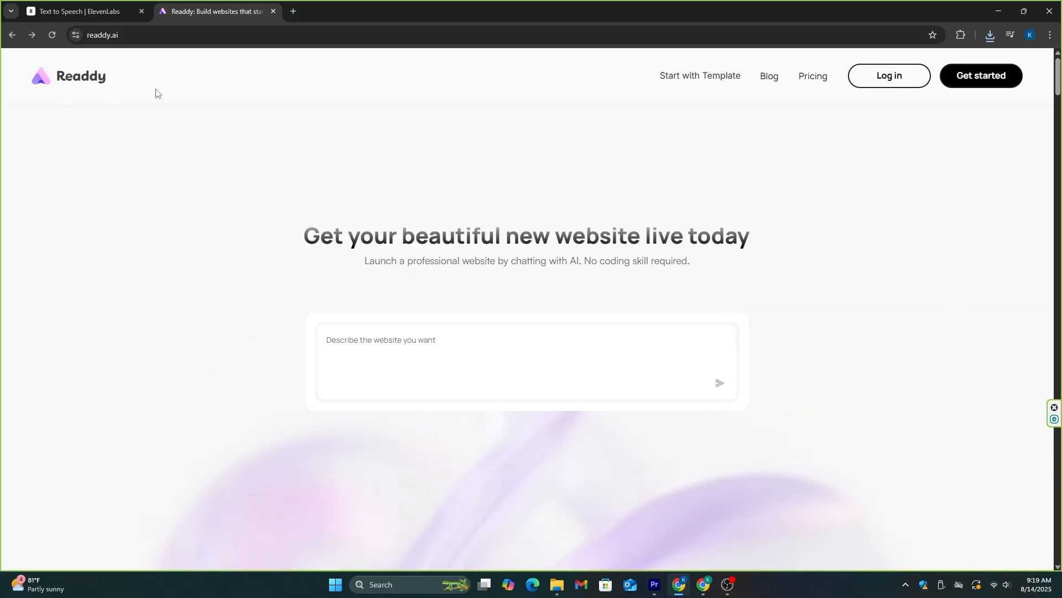
# Step: Scroll the Readdy homepage down through features and demo to the template gallery and pricing plans
pyautogui.scroll(-3)
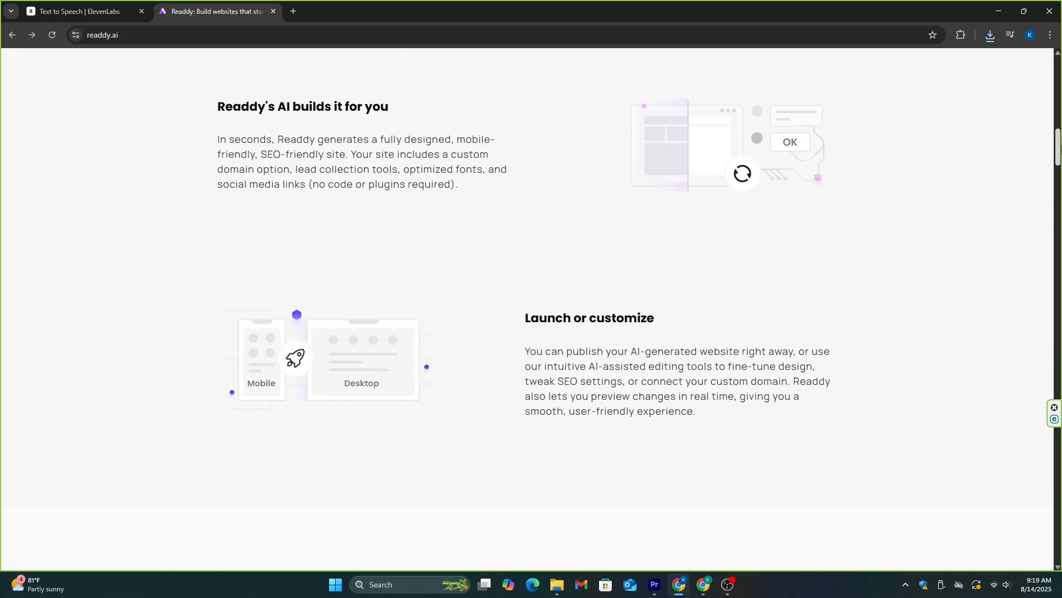
pyautogui.scroll(-3)
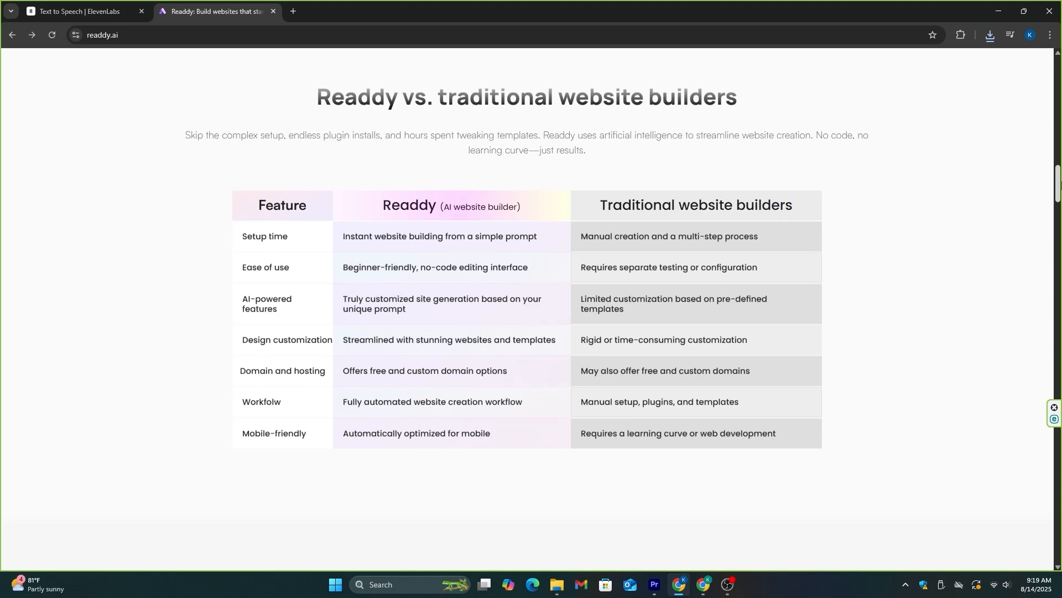
pyautogui.scroll(-3)
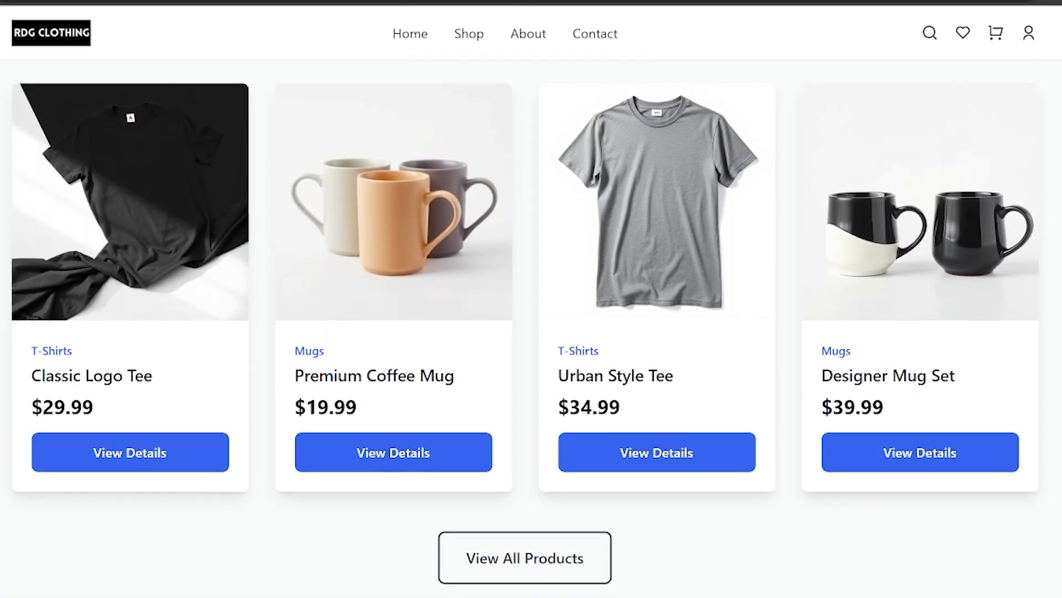
pyautogui.scroll(-3)
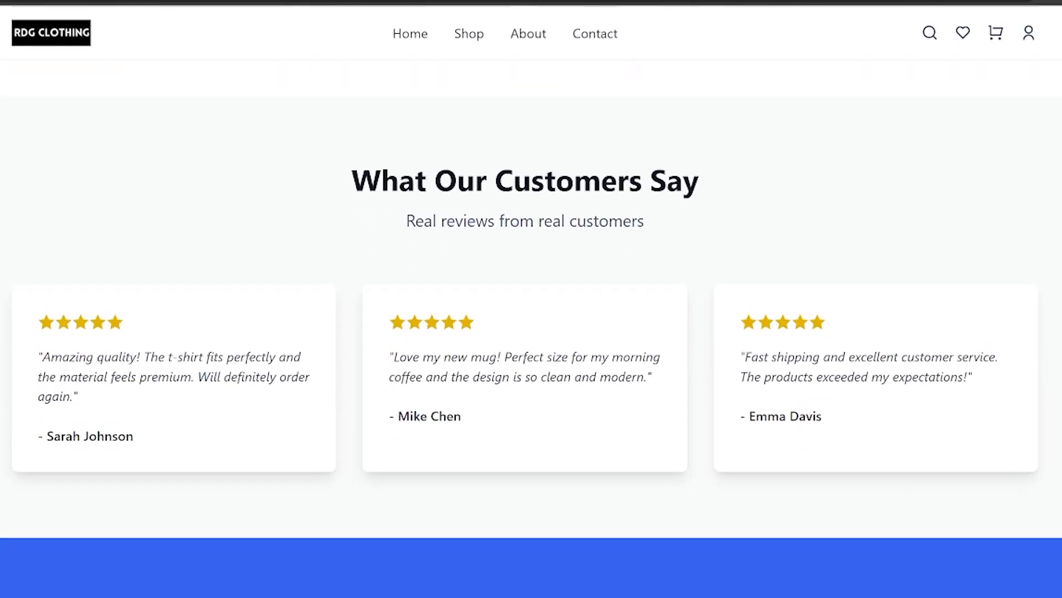
pyautogui.scroll(-3)
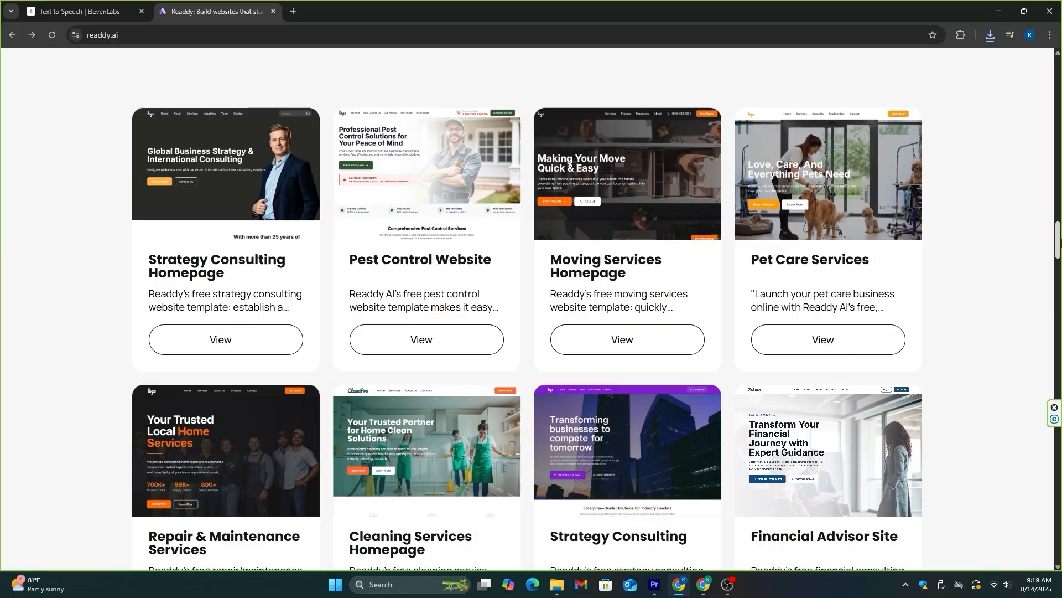
pyautogui.scroll(-3)
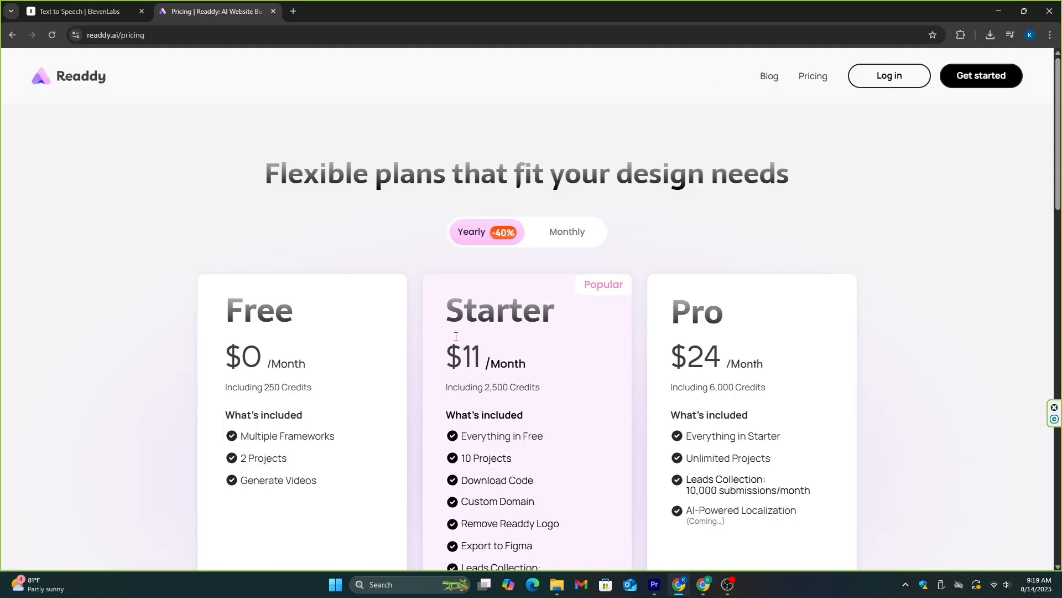
pyautogui.moveTo(507, 405)
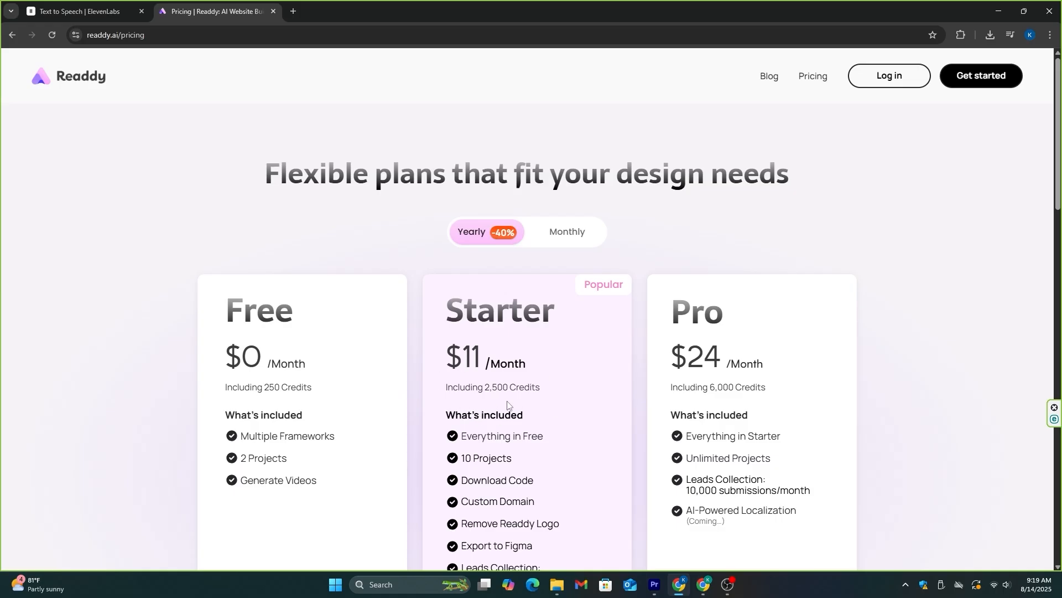
pyautogui.moveTo(295, 389)
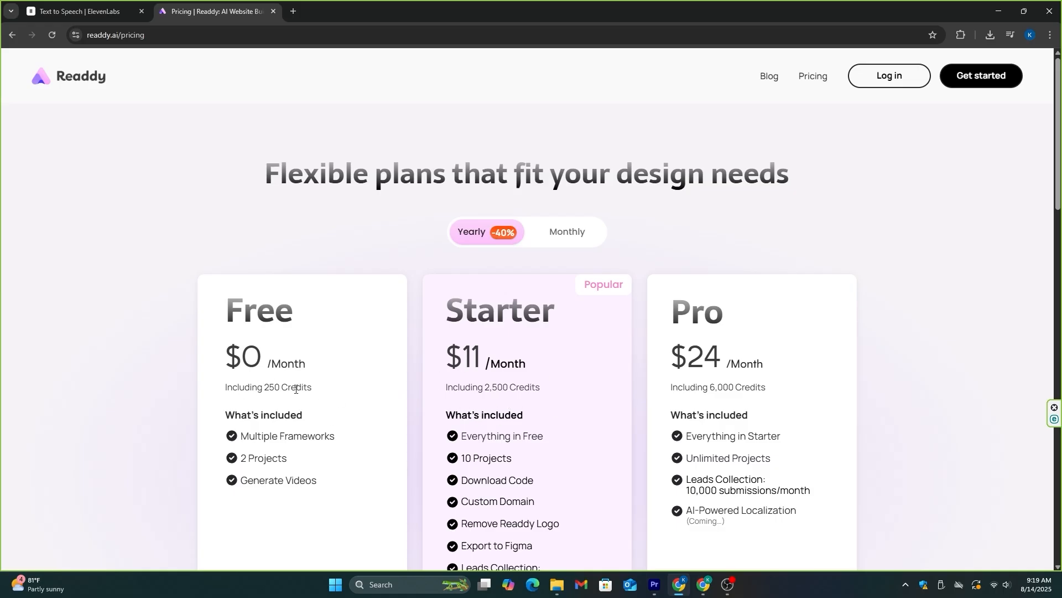
pyautogui.moveTo(280, 406)
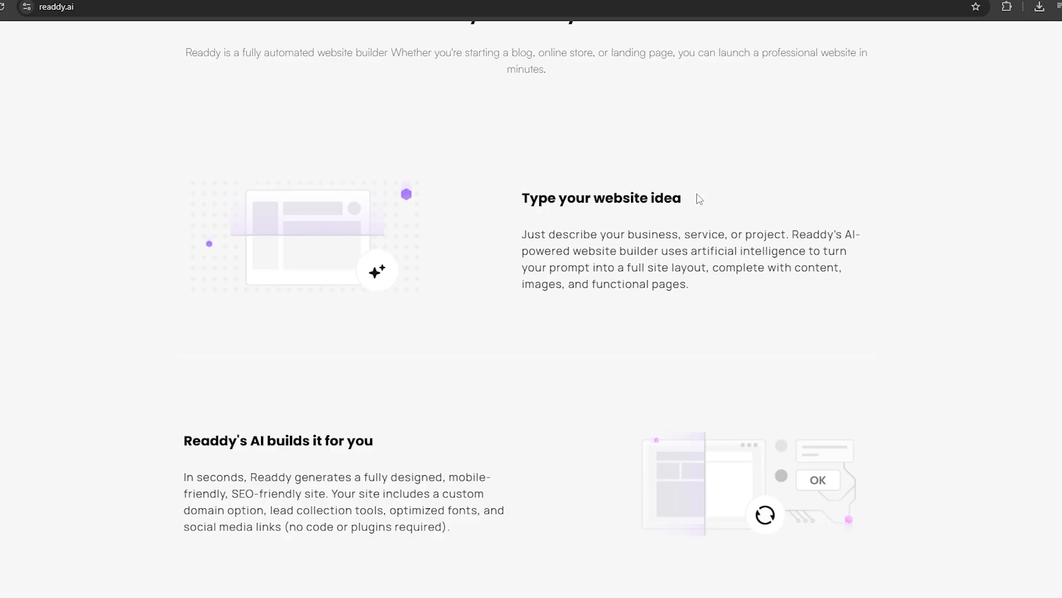
pyautogui.moveTo(534, 226)
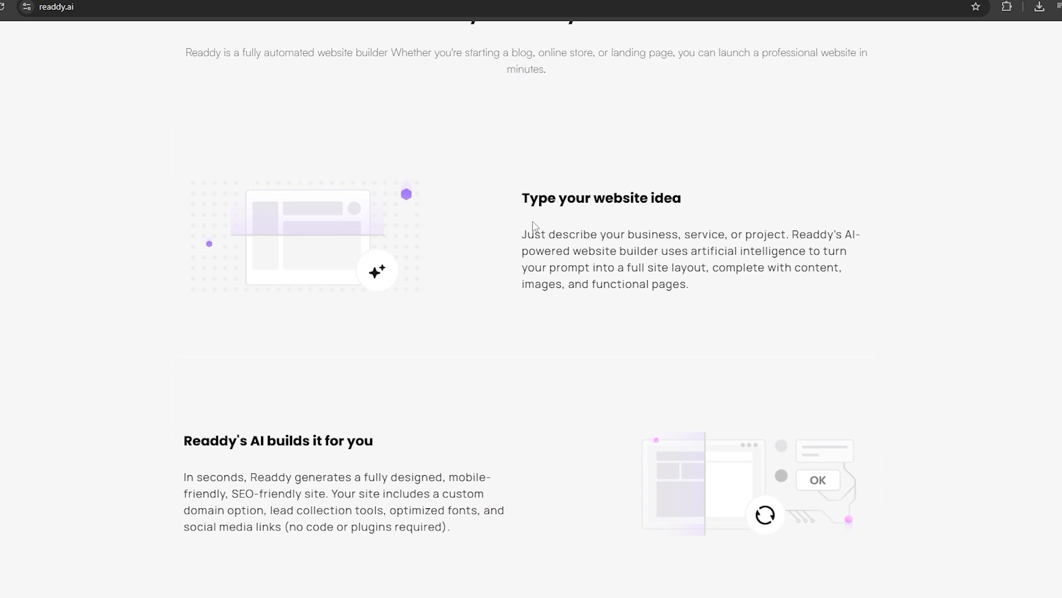
# Step: Highlight the 'Type your website idea' and 'Readdy's AI builds it' descriptions, then clear the selection
pyautogui.moveTo(521, 233); pyautogui.dragTo(689, 284)
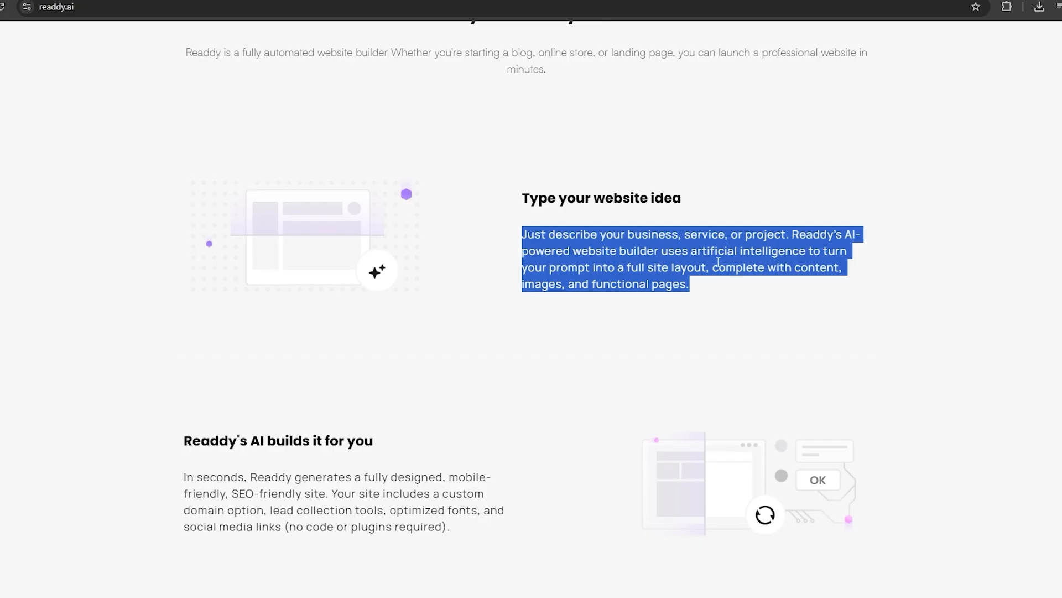
pyautogui.scroll(-3)
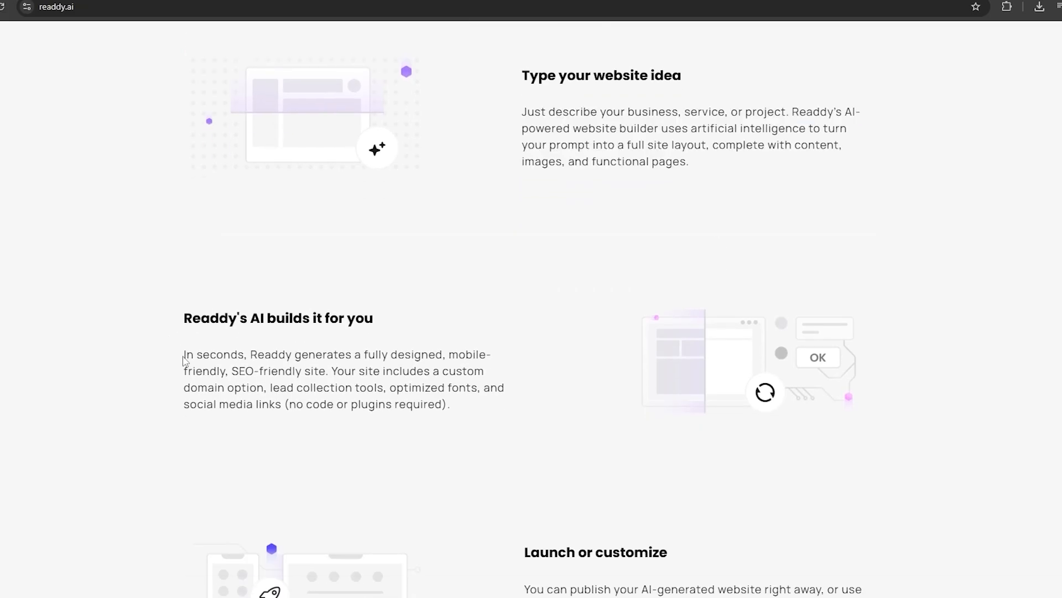
pyautogui.moveTo(183, 354); pyautogui.dragTo(449, 404)
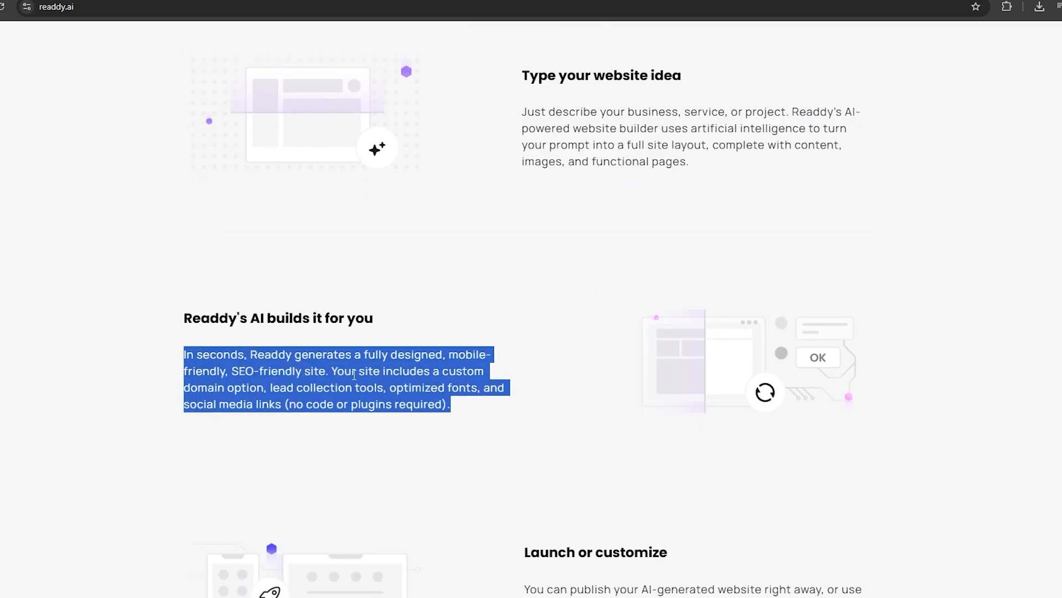
pyautogui.scroll(-3)
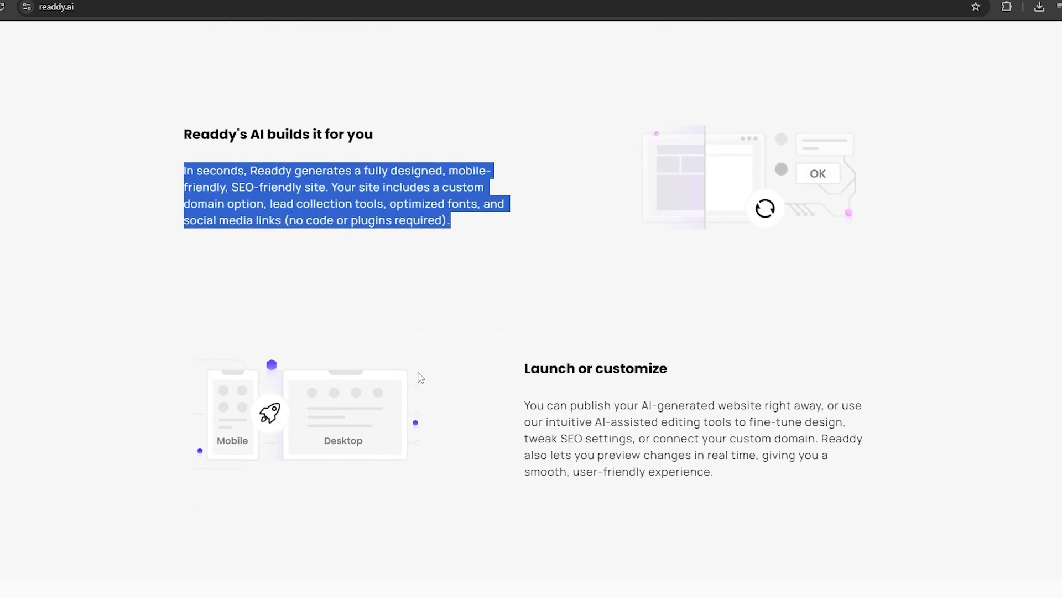
pyautogui.click(491, 397)
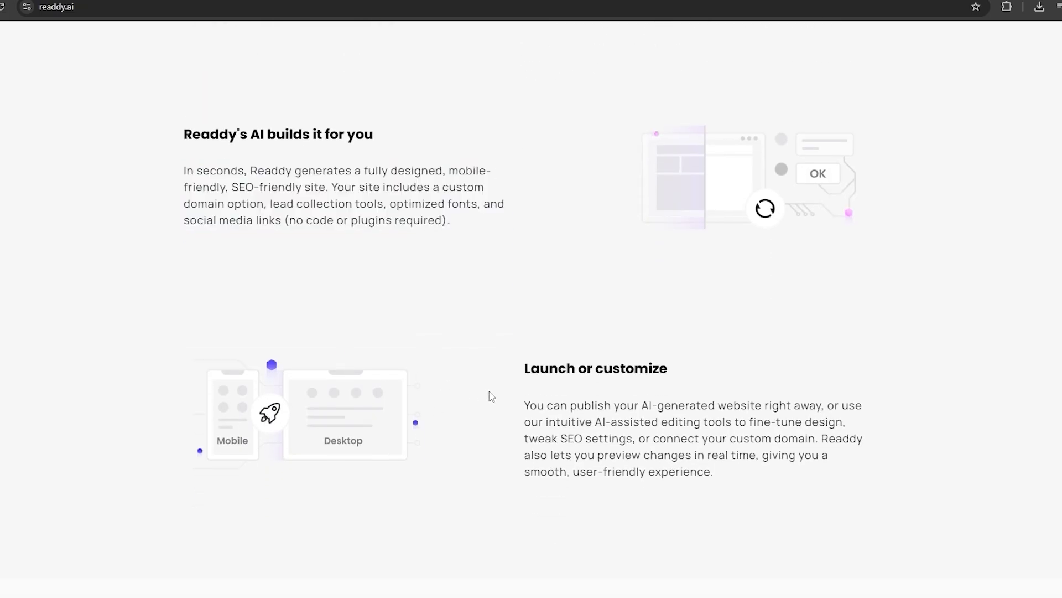
pyautogui.moveTo(251, 414)
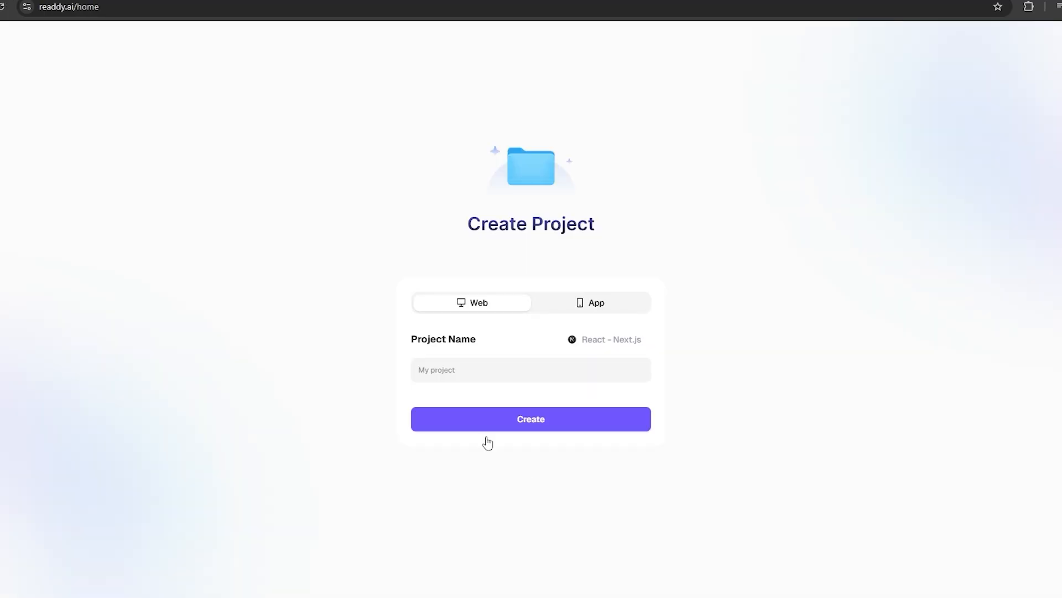
# Step: Name the new web project 'RDG Clothing' in the Create Project dialog
pyautogui.click(530, 370)
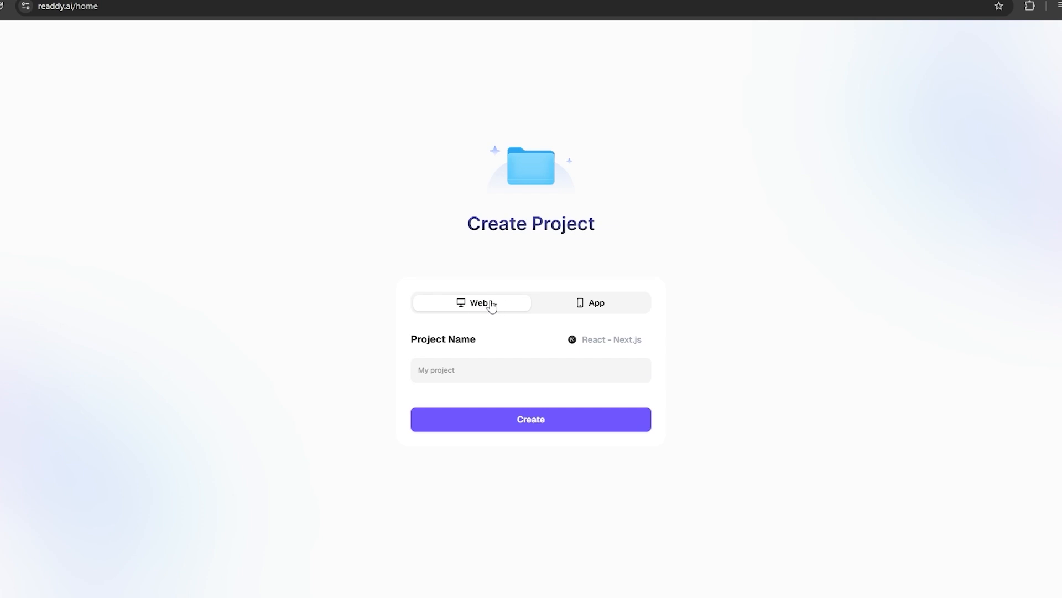
pyautogui.click(604, 340)
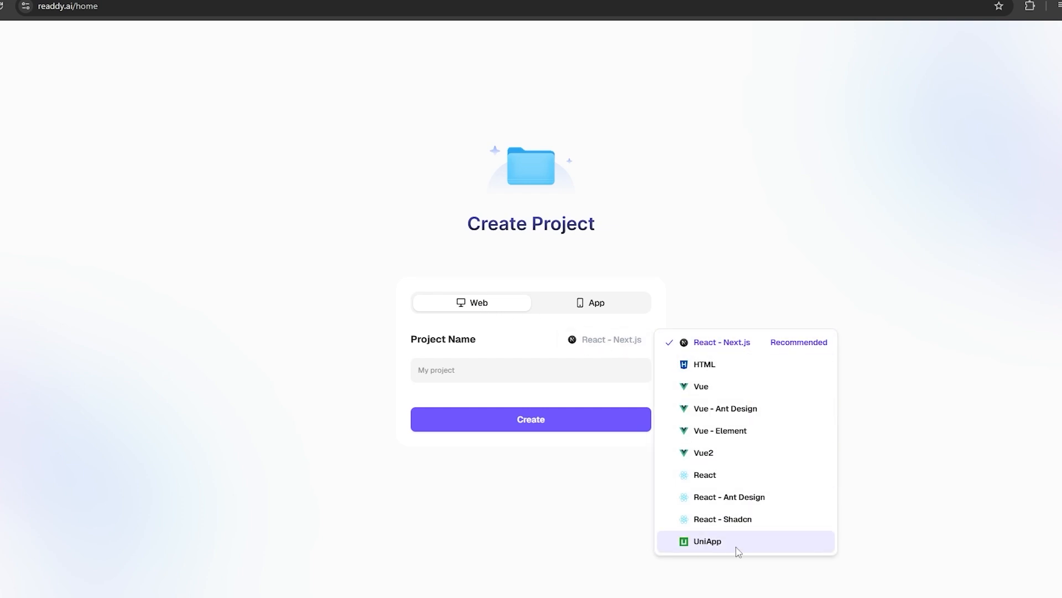
pyautogui.moveTo(722, 351)
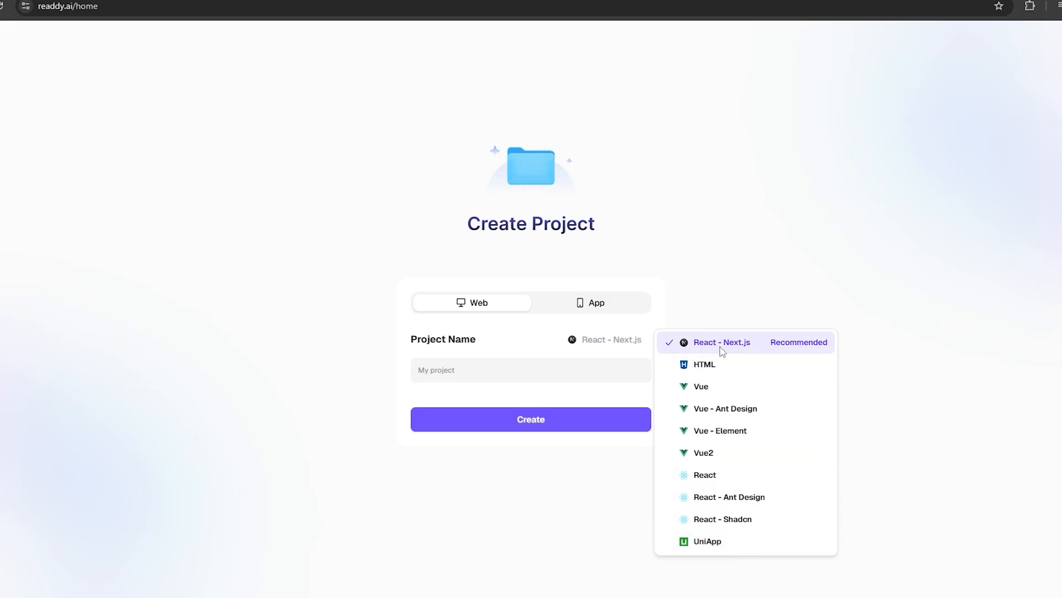
pyautogui.moveTo(707, 541)
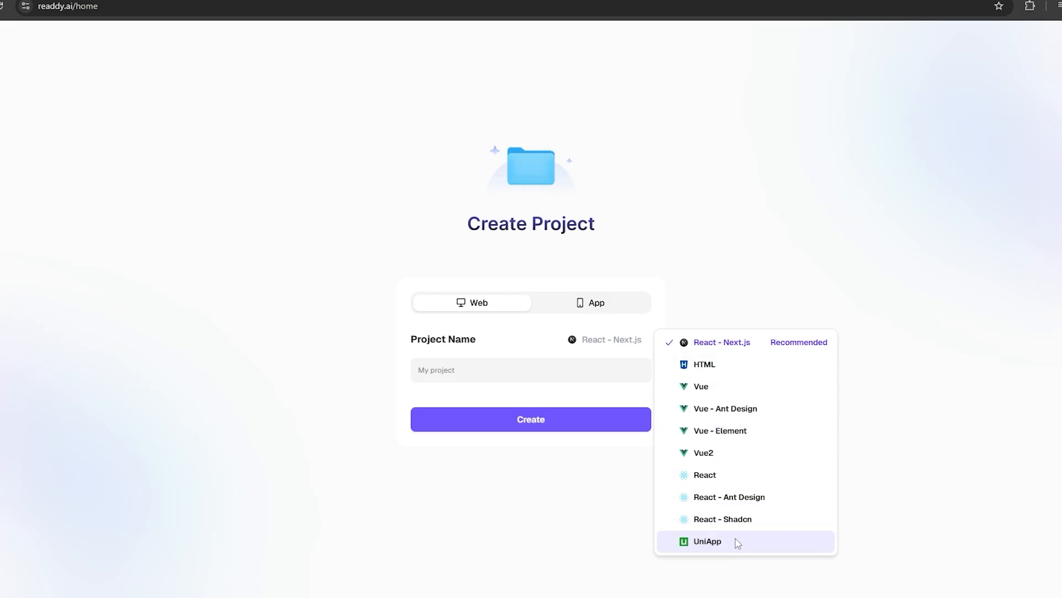
pyautogui.moveTo(729, 497)
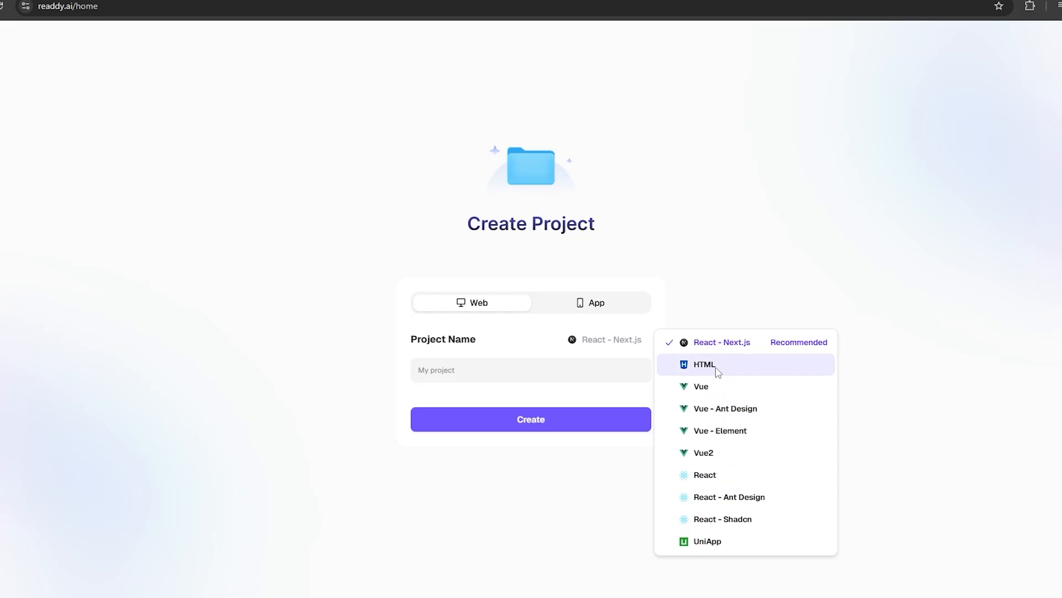
pyautogui.moveTo(713, 373)
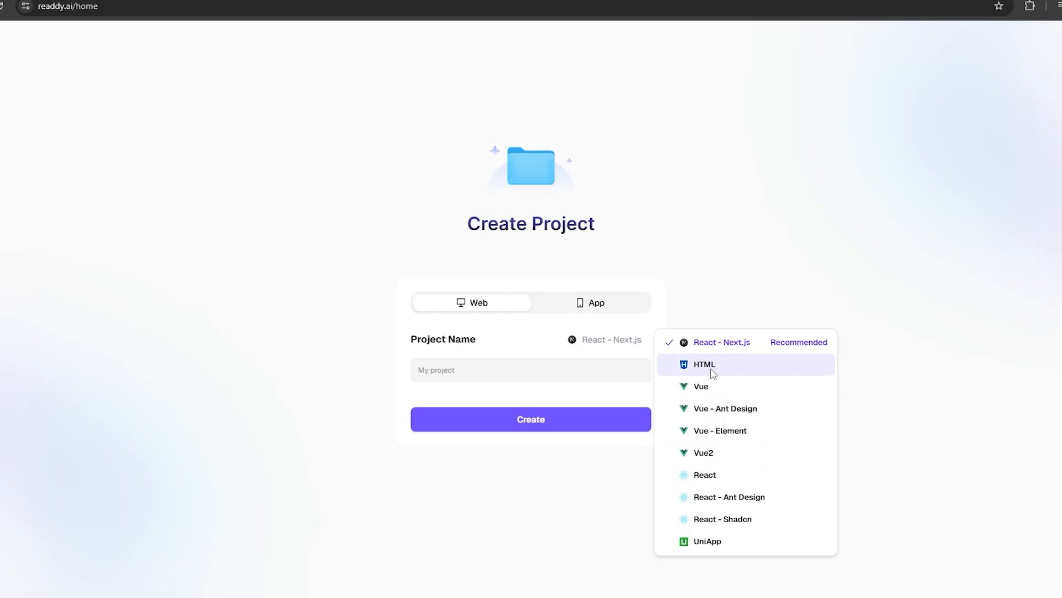
pyautogui.moveTo(731, 346)
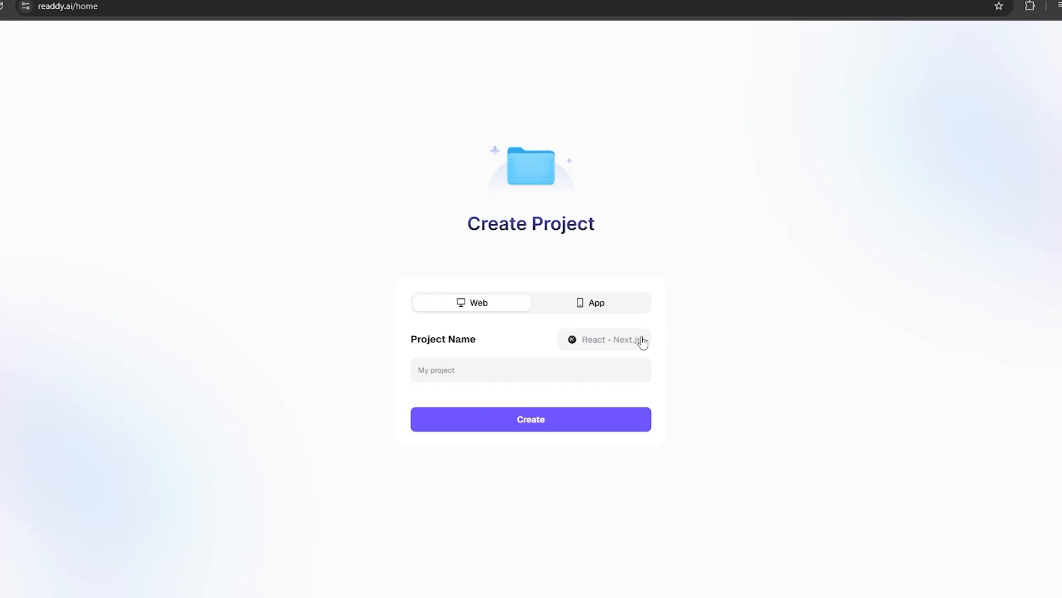
pyautogui.click(530, 370)
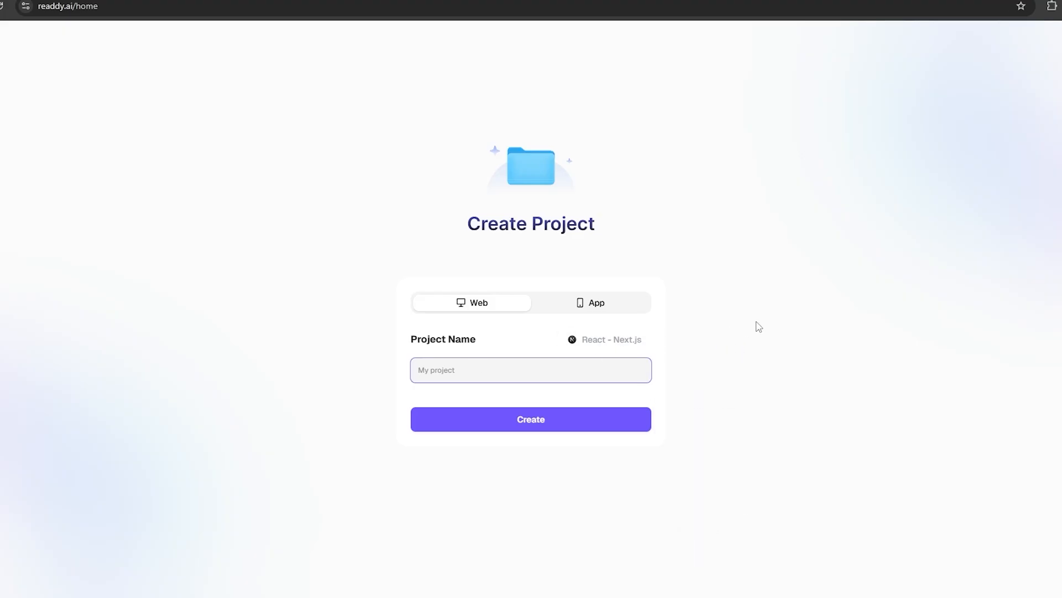
pyautogui.write('RDG')
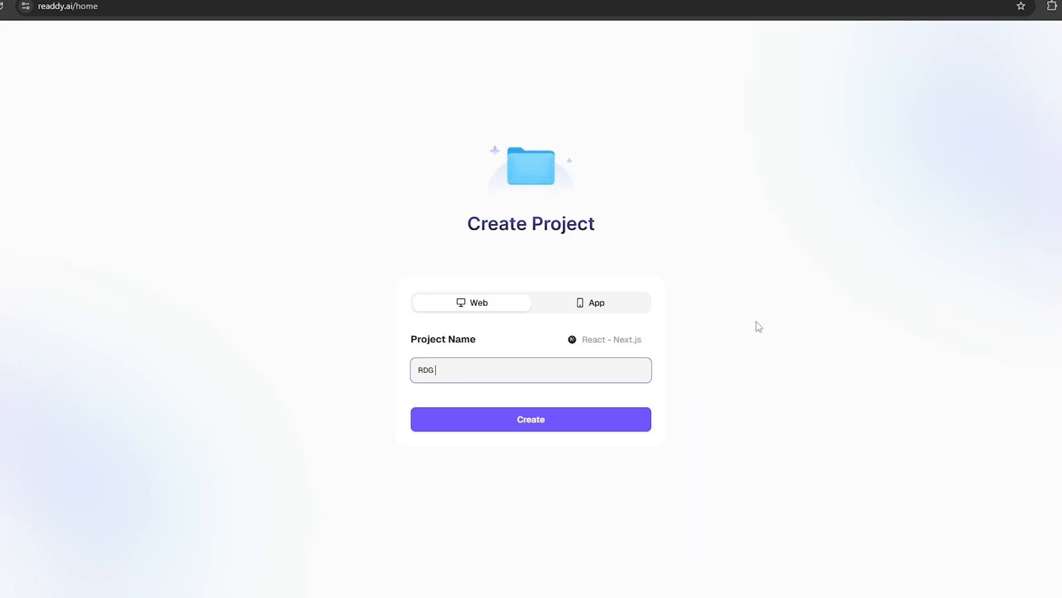
pyautogui.write('Clothing')
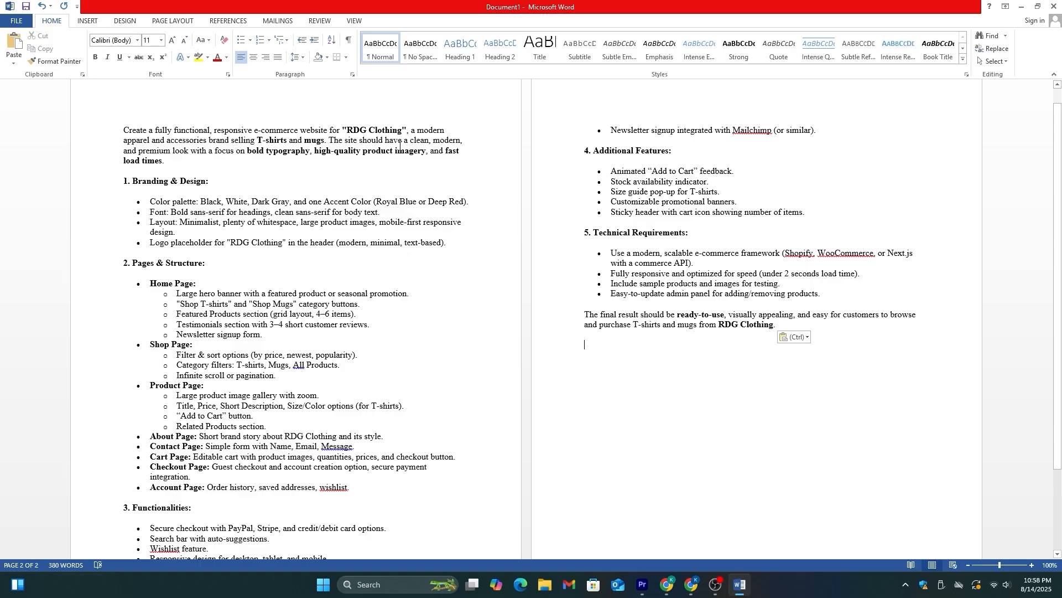
pyautogui.moveTo(419, 165)
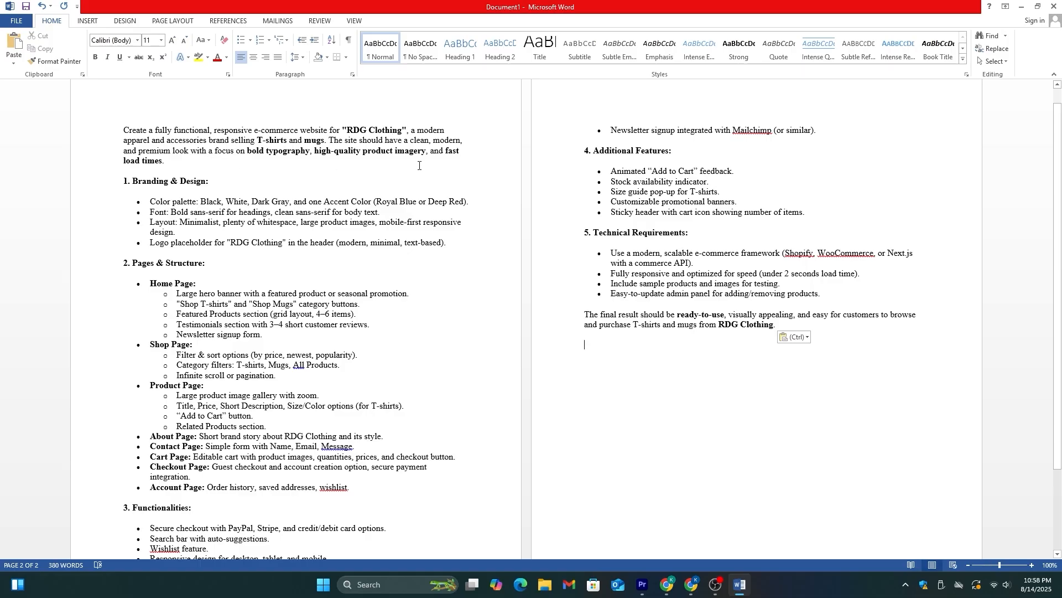
pyautogui.moveTo(156, 172)
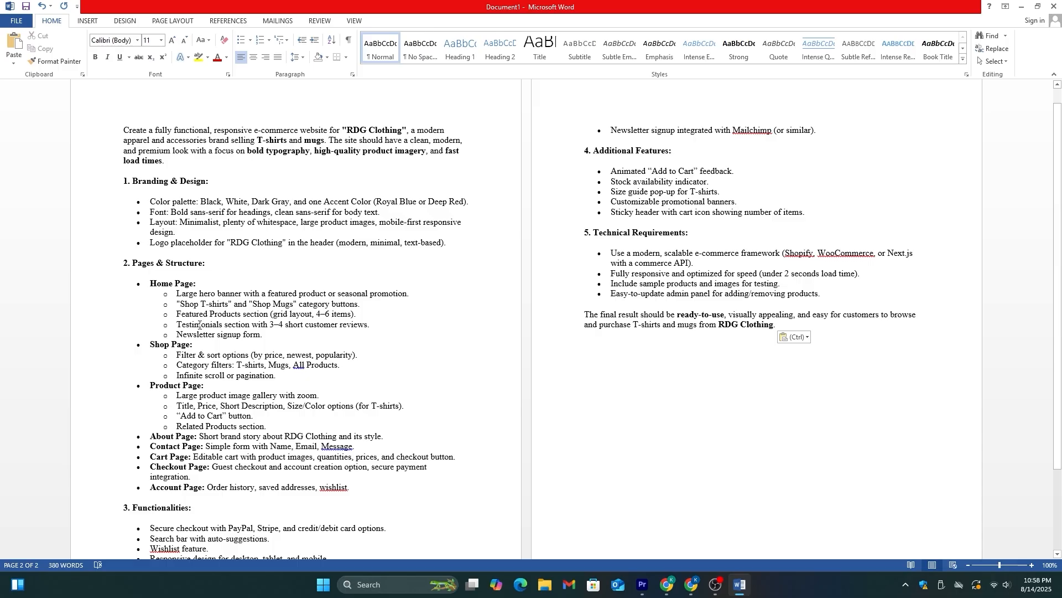
# Step: Scroll through the RDG Clothing e-commerce prompt document in Word
pyautogui.scroll(-3)
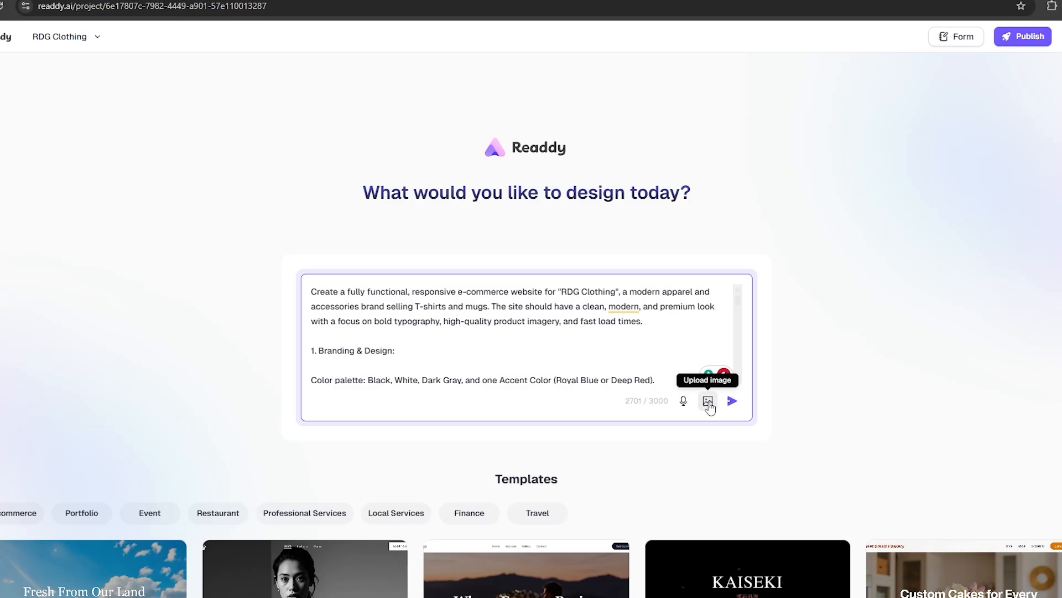
pyautogui.moveTo(683, 400)
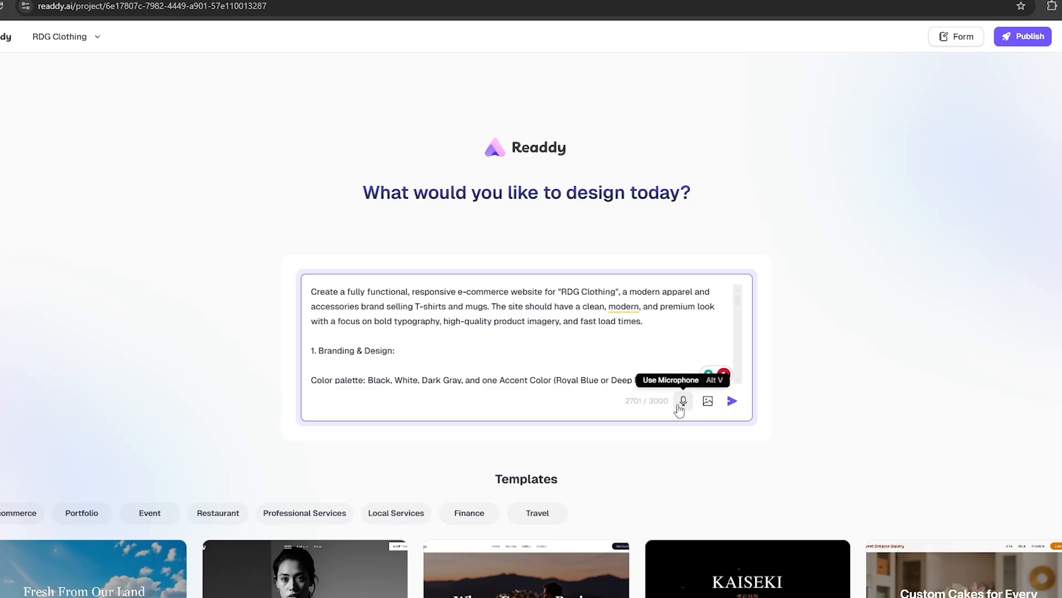
pyautogui.moveTo(733, 401)
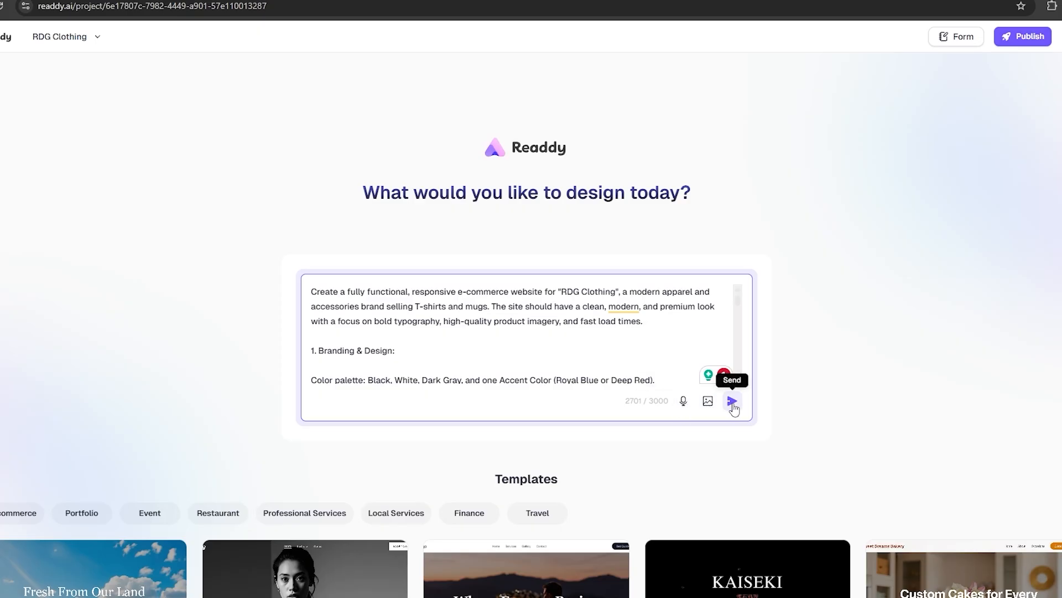
# Step: Send the pasted RDG Clothing brief to generate the site
pyautogui.click(733, 401)
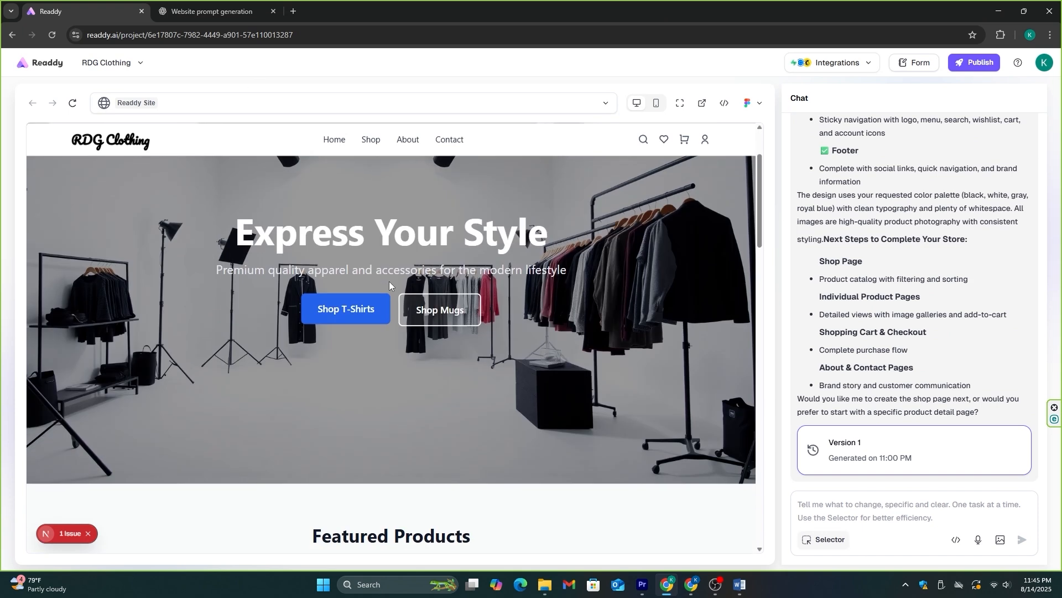
# Step: Scroll the generated RDG Clothing homepage down through products, reviews, newsletter and footer
pyautogui.scroll(-3)
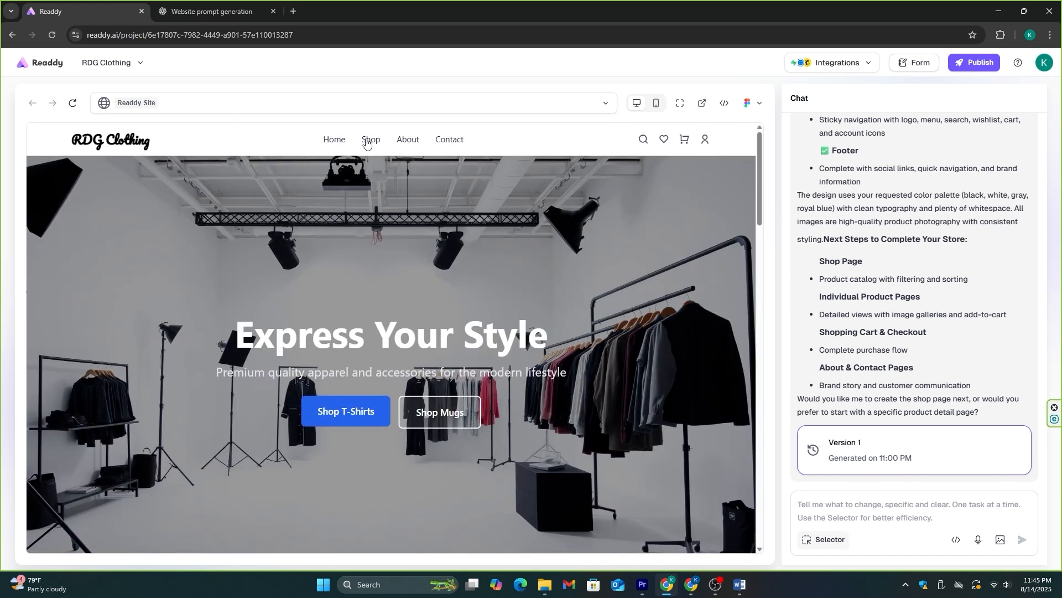
pyautogui.moveTo(484, 156)
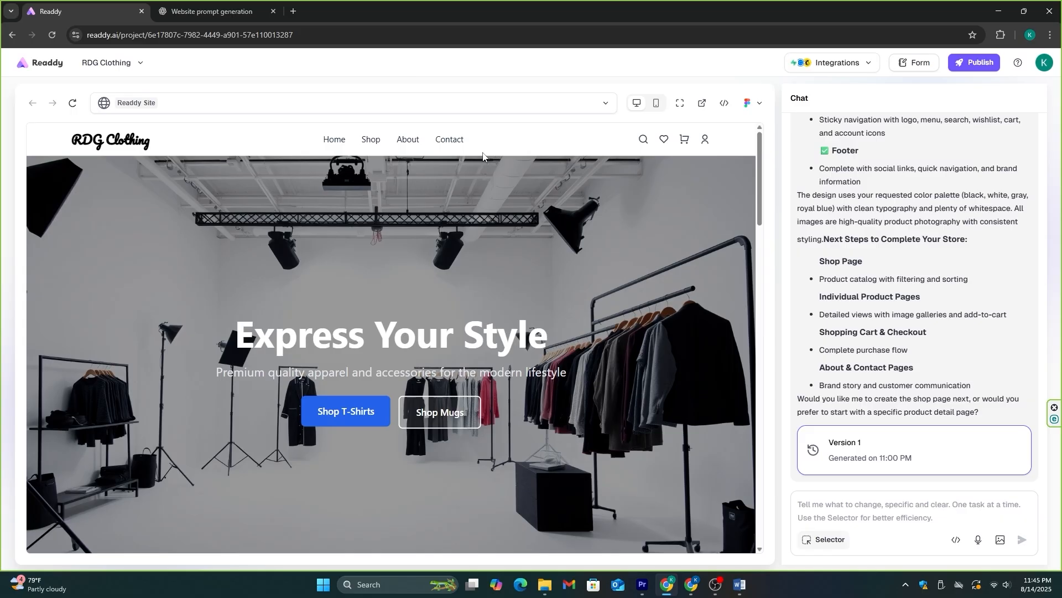
pyautogui.moveTo(705, 140)
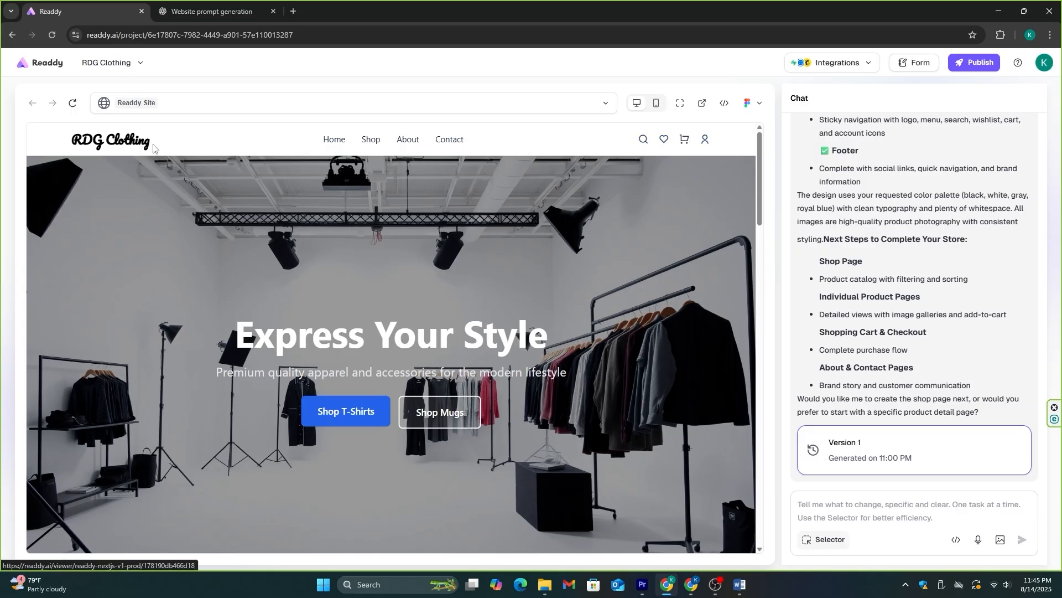
pyautogui.scroll(-3)
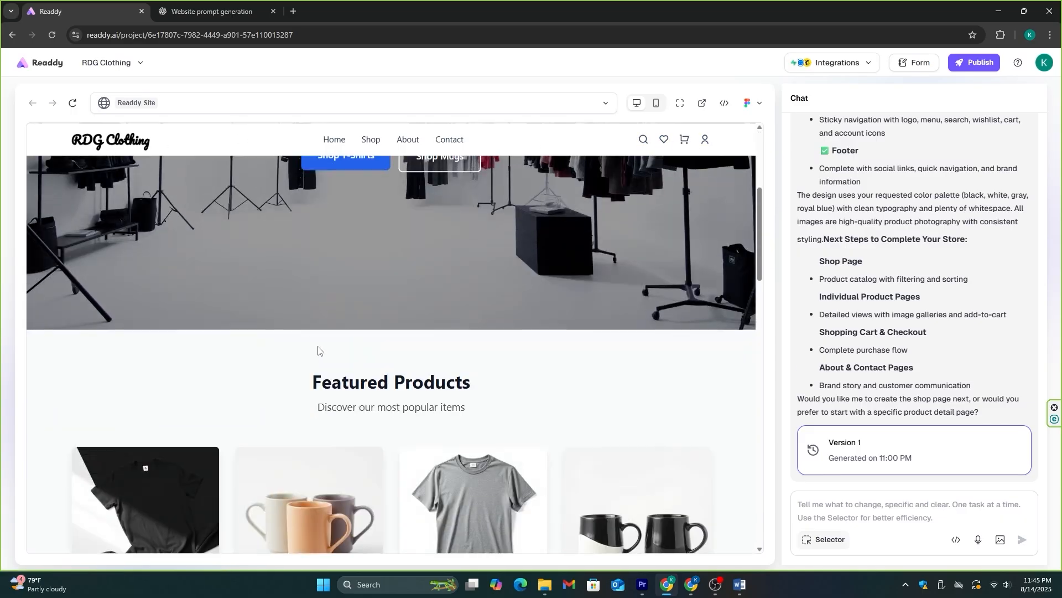
pyautogui.scroll(-3)
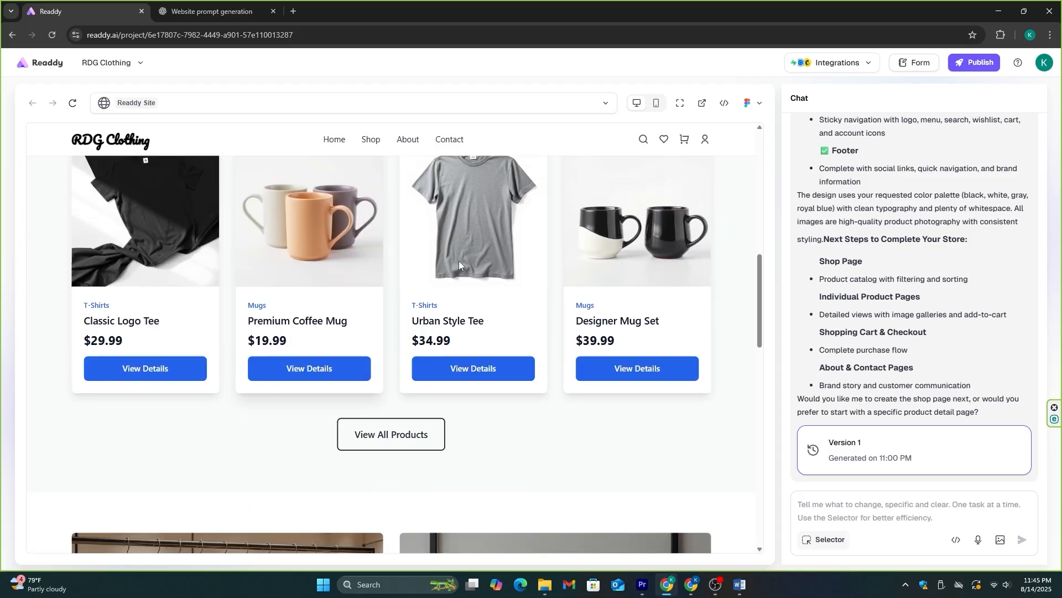
pyautogui.scroll(-3)
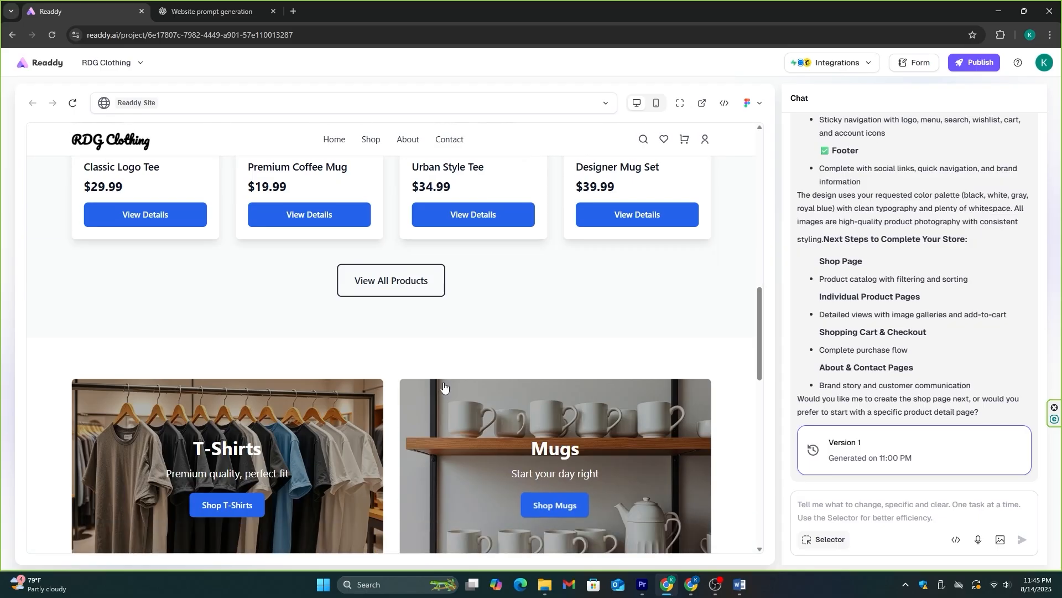
pyautogui.scroll(-3)
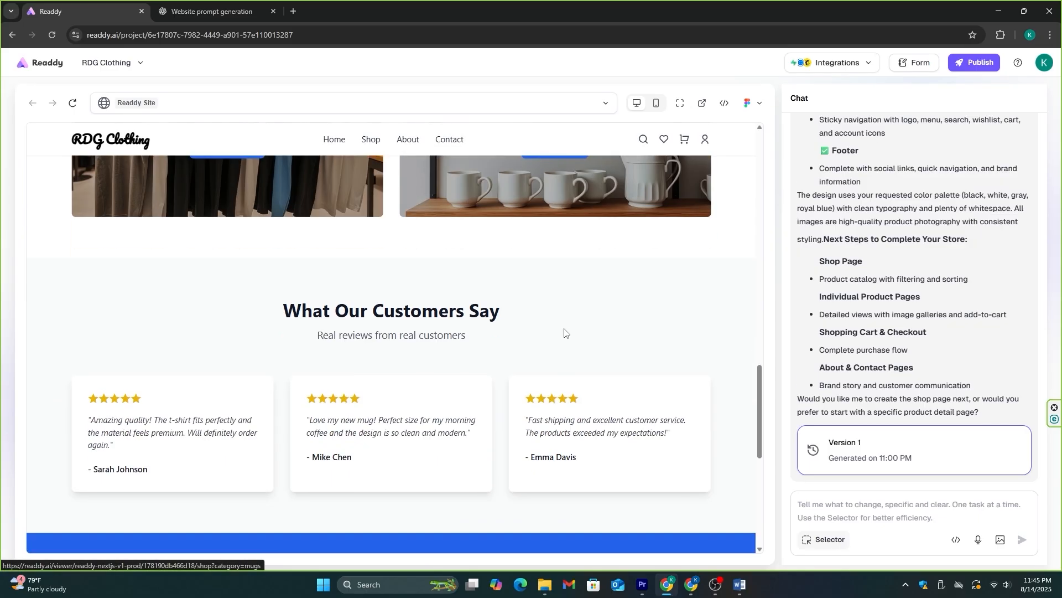
pyautogui.scroll(-3)
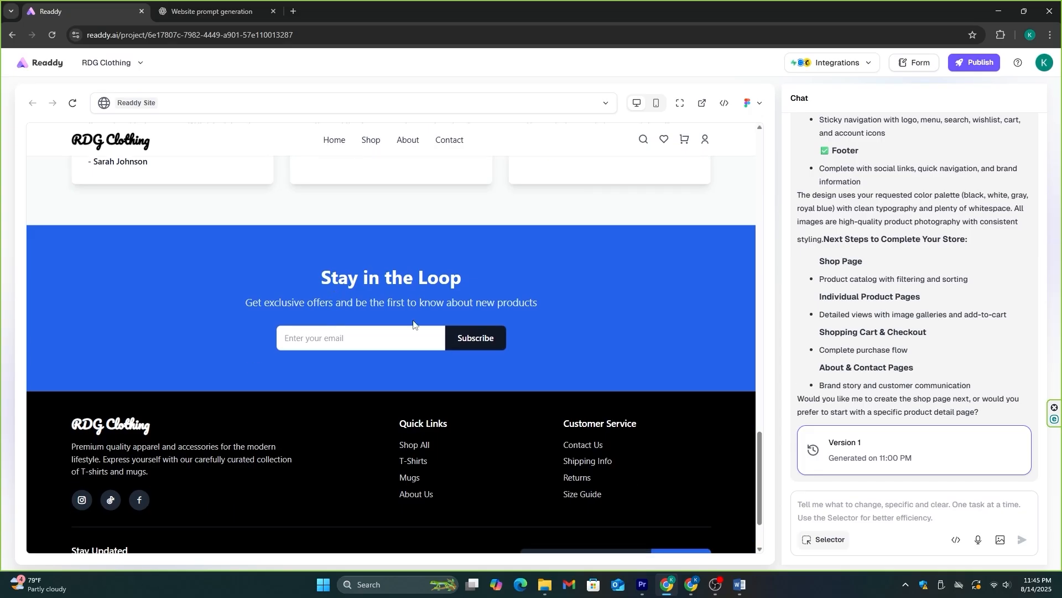
pyautogui.scroll(-3)
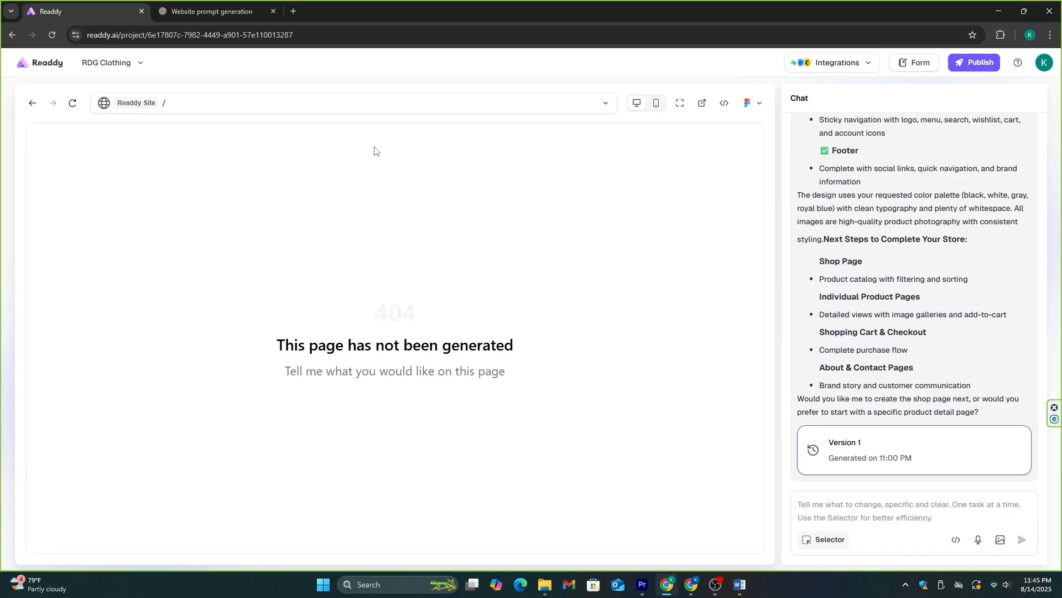
# Step: Return from the ungenerated Shop page to the site's homepage
pyautogui.click(33, 102)
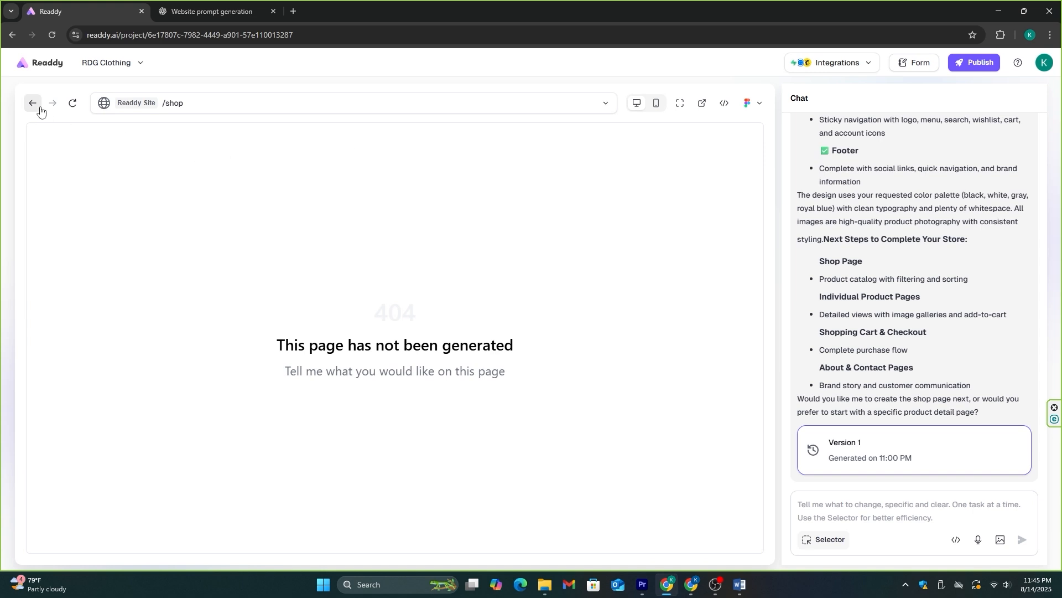
pyautogui.moveTo(39, 110)
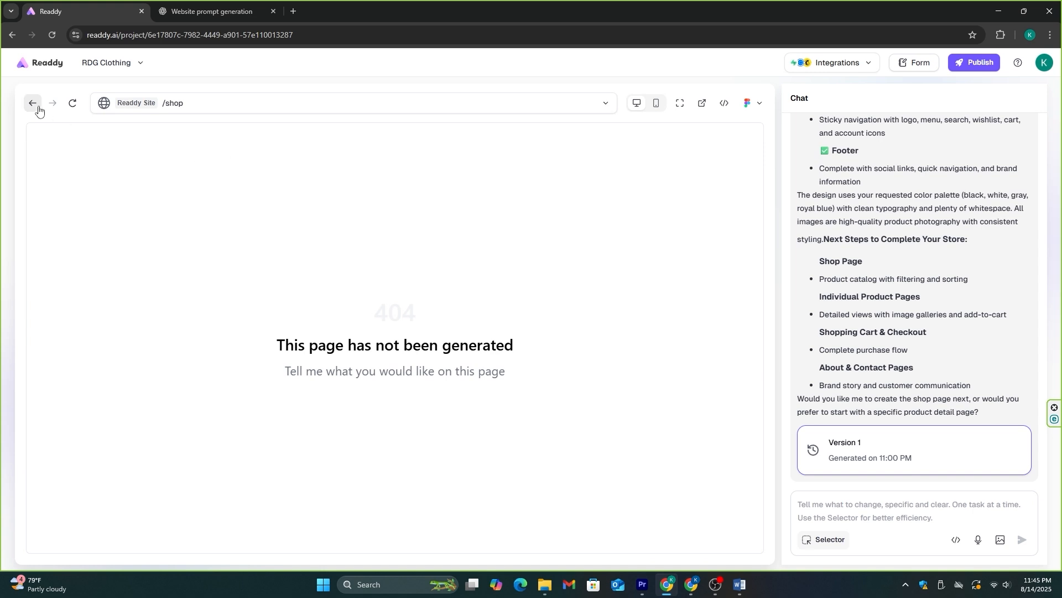
pyautogui.click(32, 103)
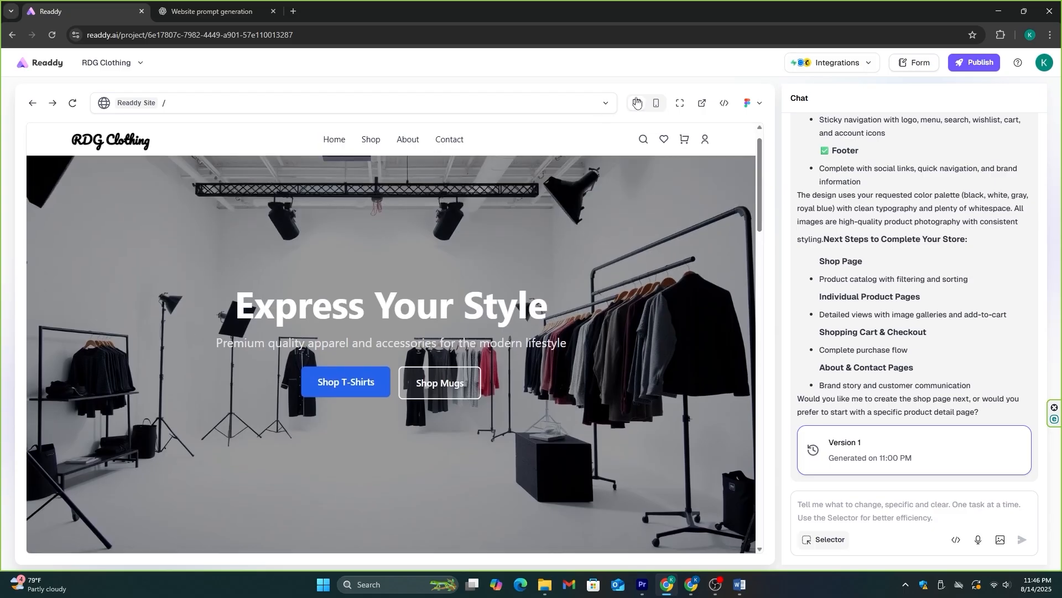
# Step: Preview the RDG Clothing site at phone width and full screen, then return to desktop view
pyautogui.click(654, 103)
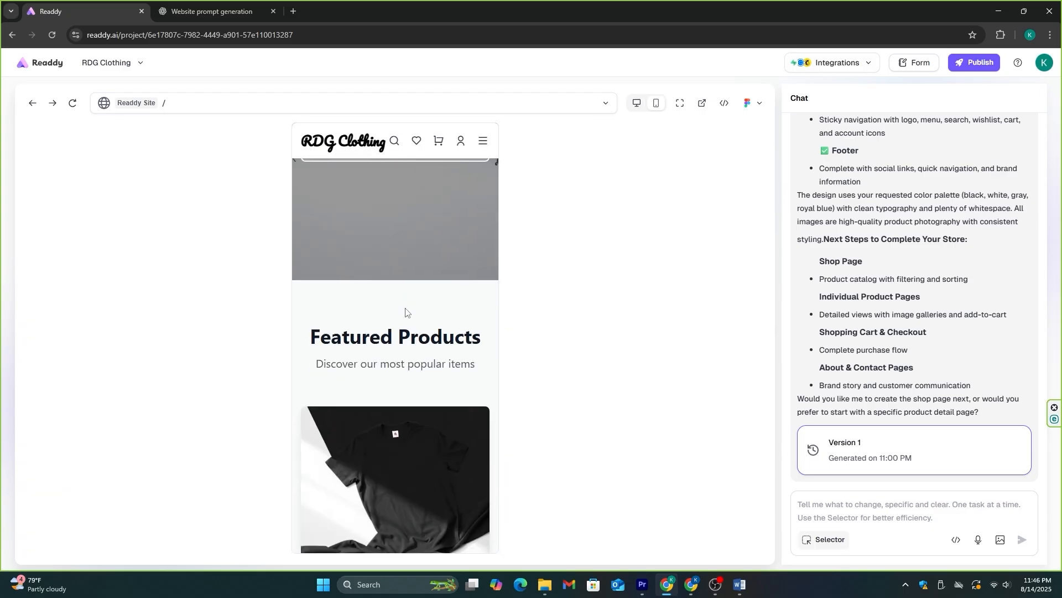
pyautogui.scroll(-3)
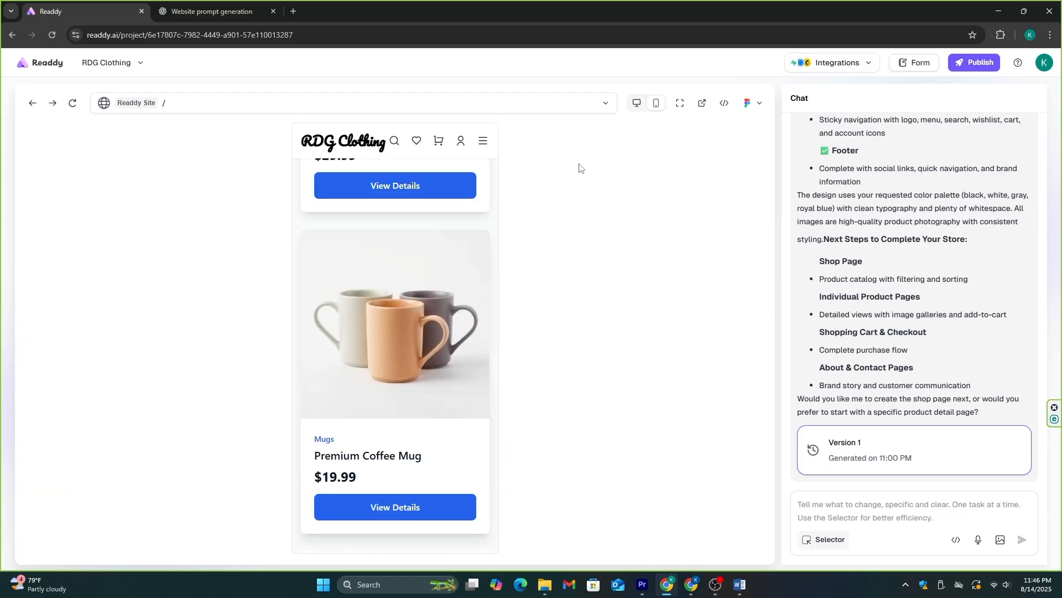
pyautogui.click(678, 103)
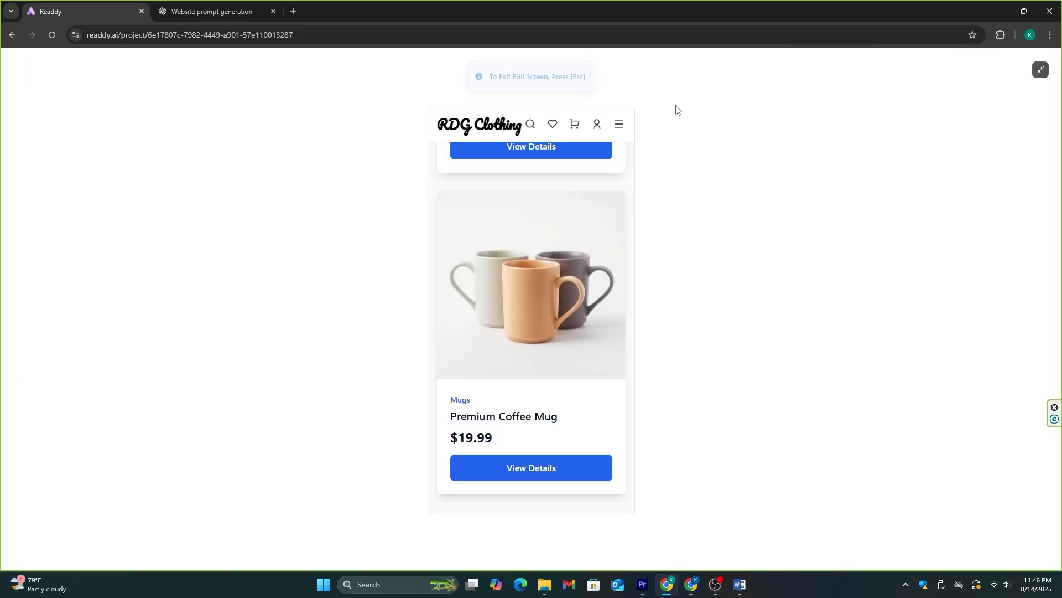
pyautogui.moveTo(683, 185)
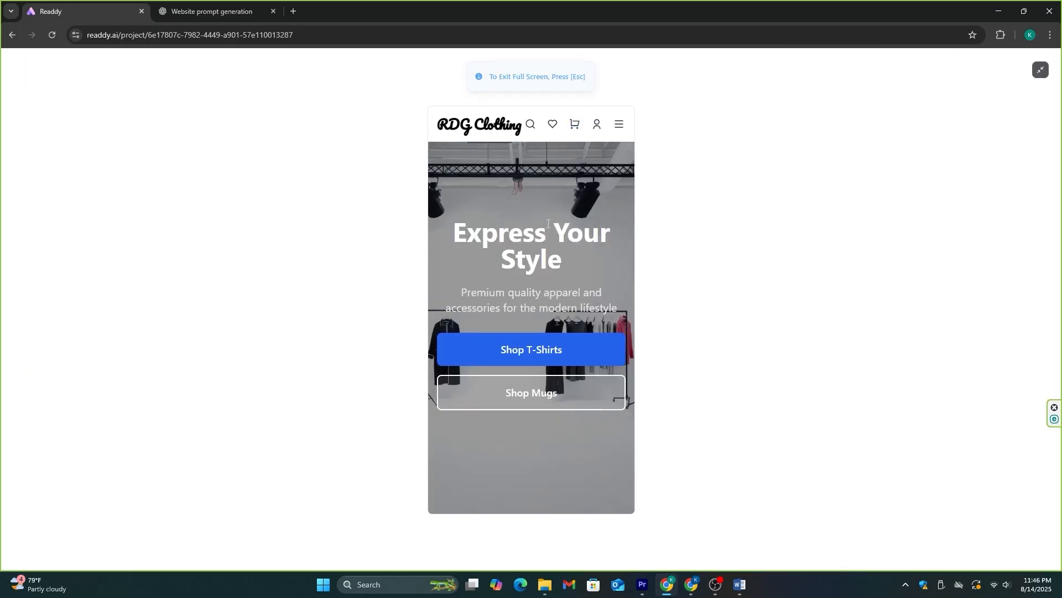
pyautogui.press('Escape')
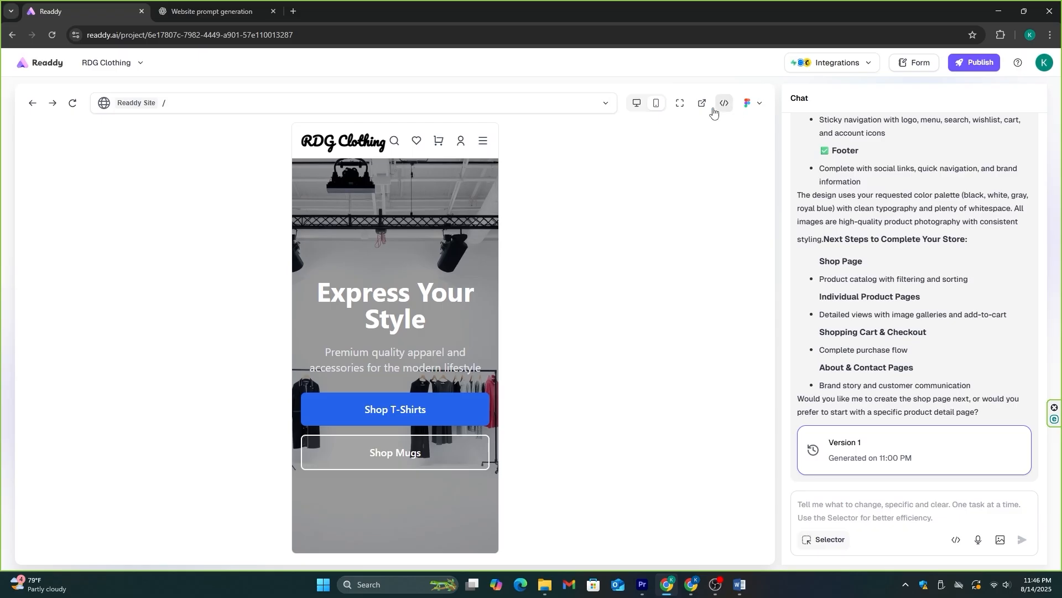
pyautogui.click(724, 103)
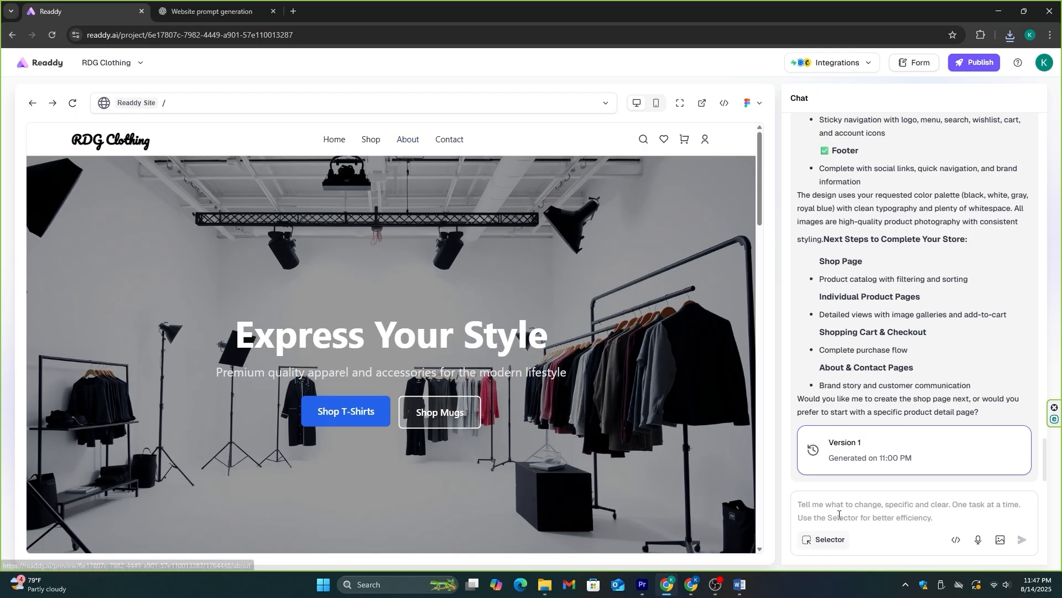
# Step: Request an About page via chat and review its Our Story section in the preview
pyautogui.write('Add these information as a e')
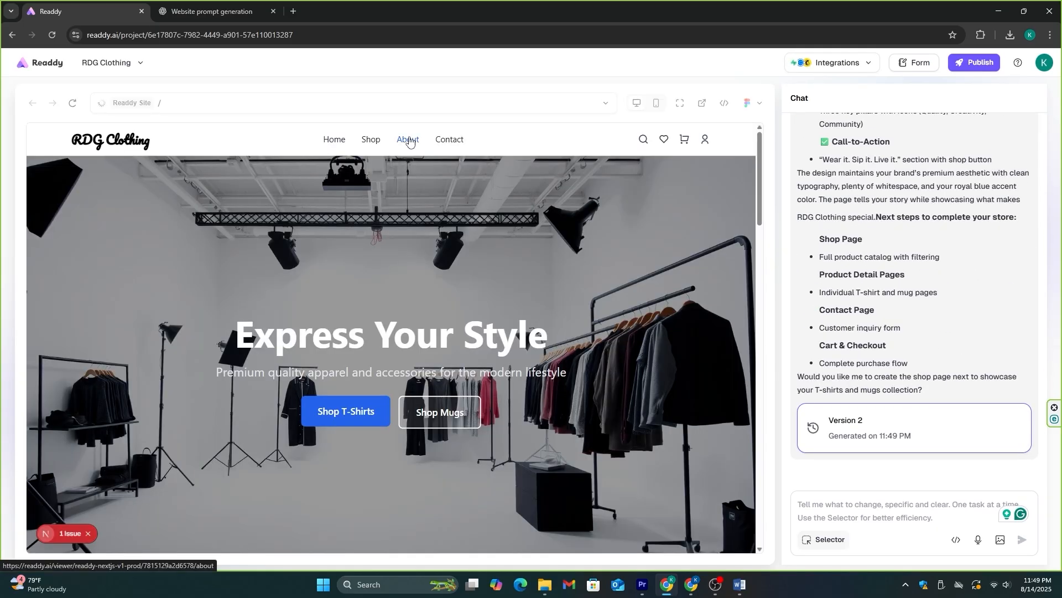
pyautogui.click(407, 140)
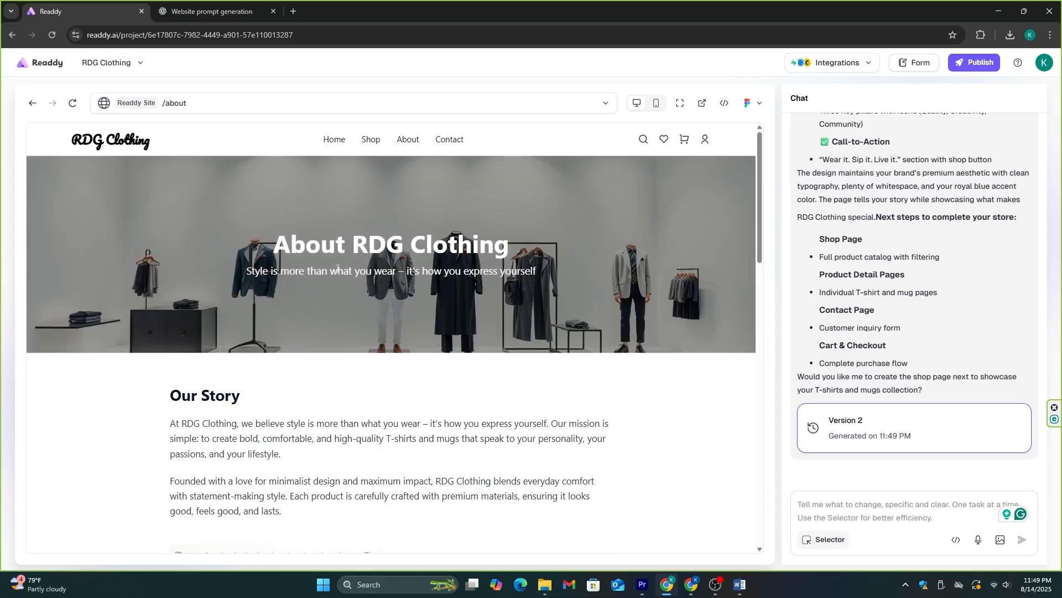
pyautogui.scroll(-3)
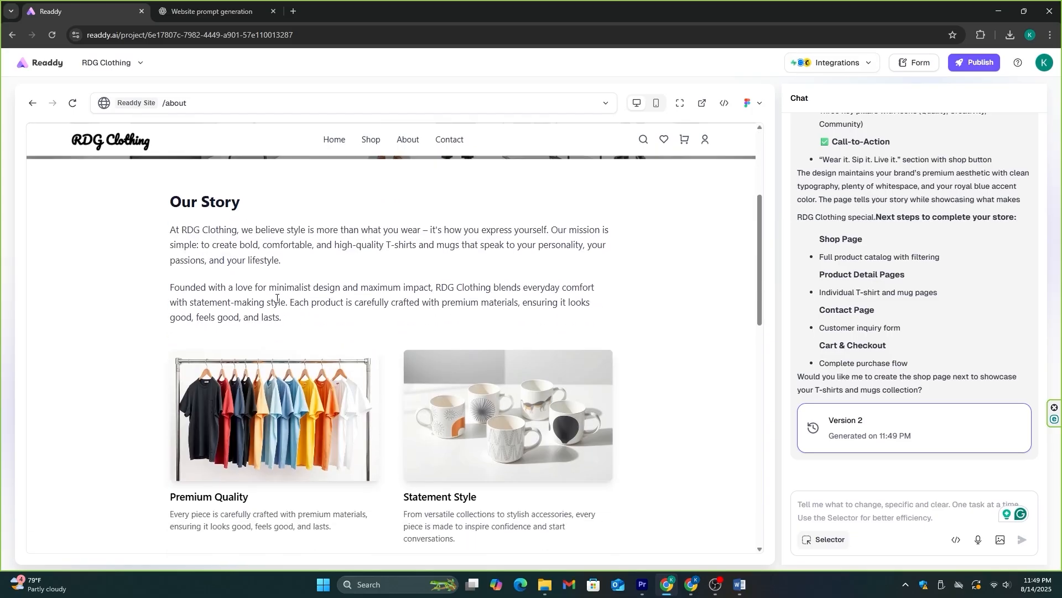
pyautogui.scroll(-3)
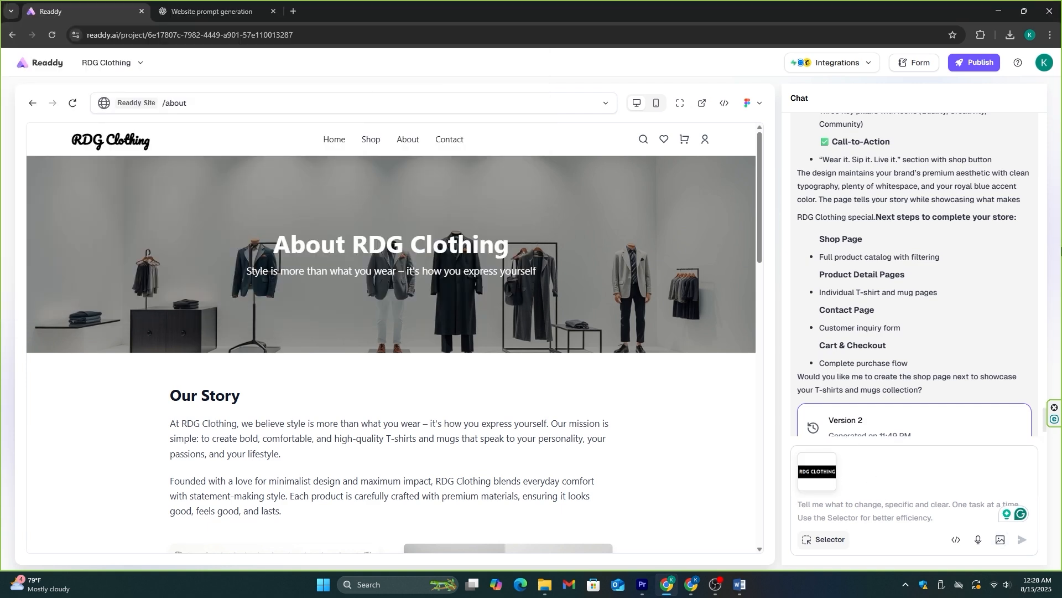
# Step: Request replacing the top-left text logo with the uploaded logo image
pyautogui.write('In the top l')
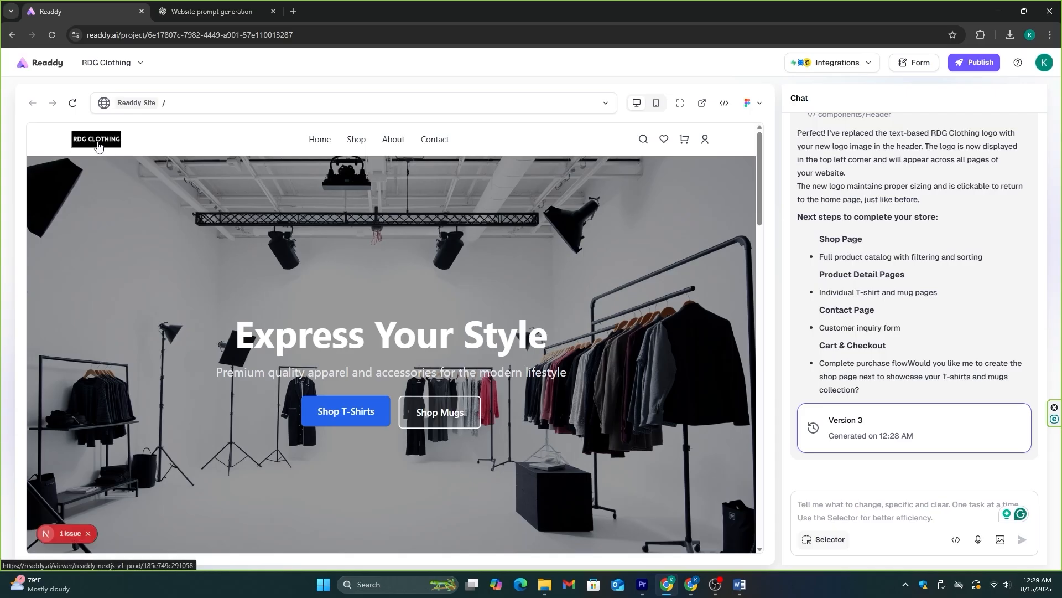
pyautogui.moveTo(102, 146)
pyautogui.write('Add')
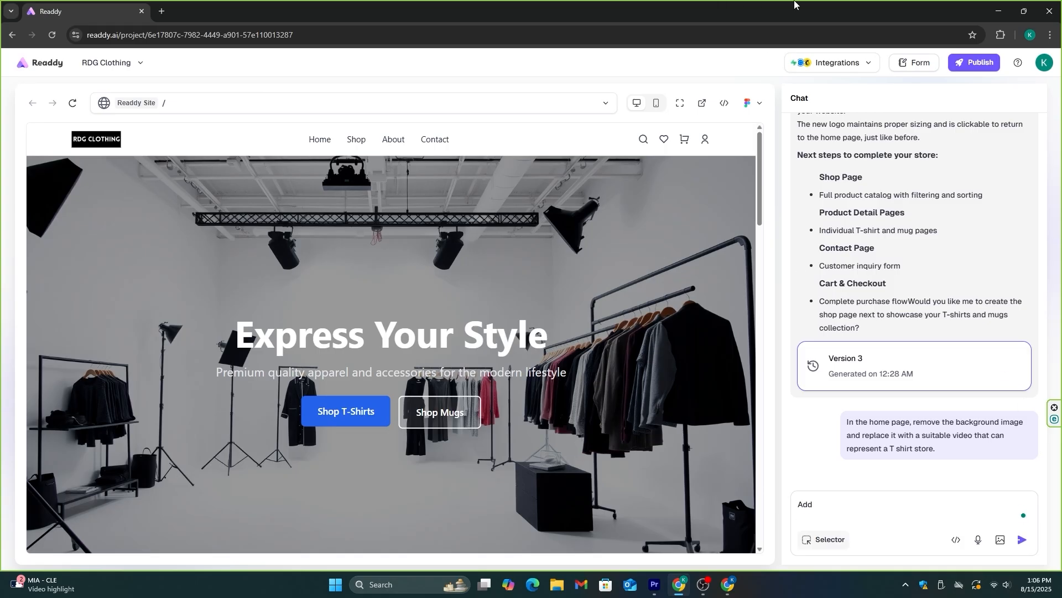
# Step: Send the hero background video request and start a new project
pyautogui.write('a')
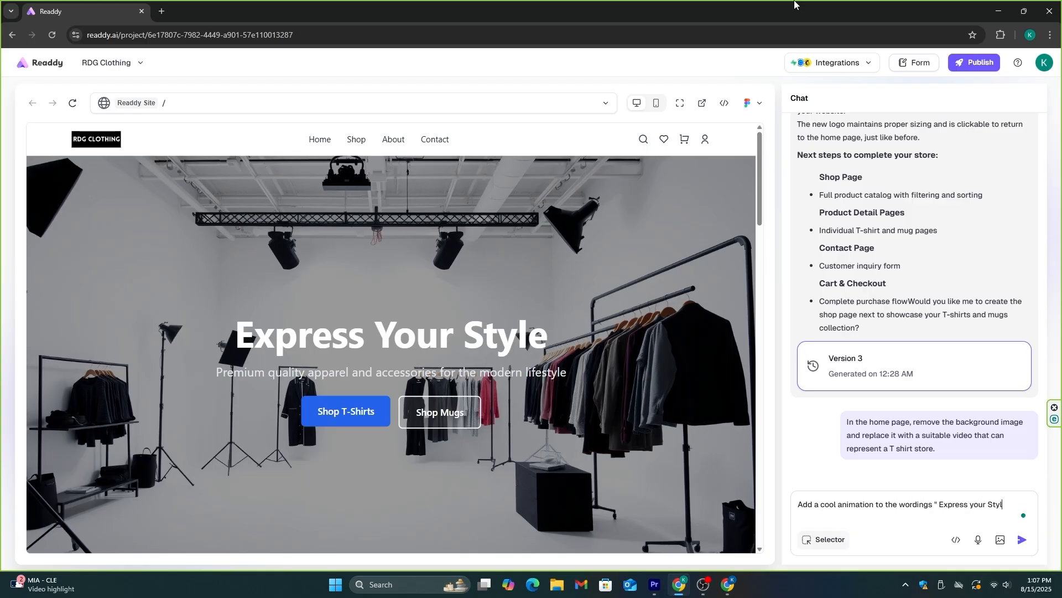
pyautogui.click(1022, 539)
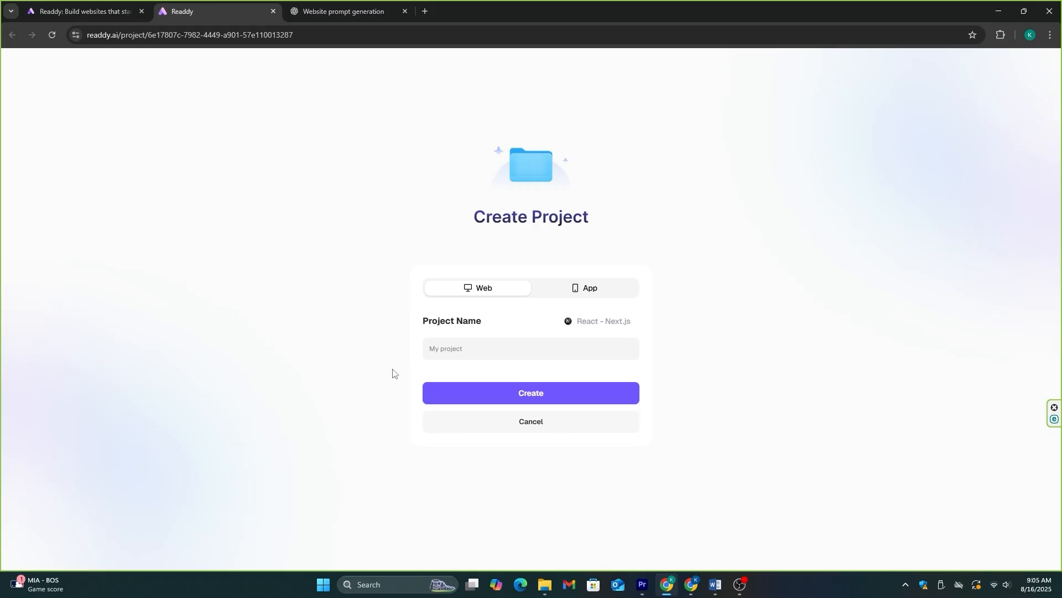
# Step: Create a new Readdy web project named 'Hustle grads' and view its empty prompt and templates
pyautogui.click(530, 349)
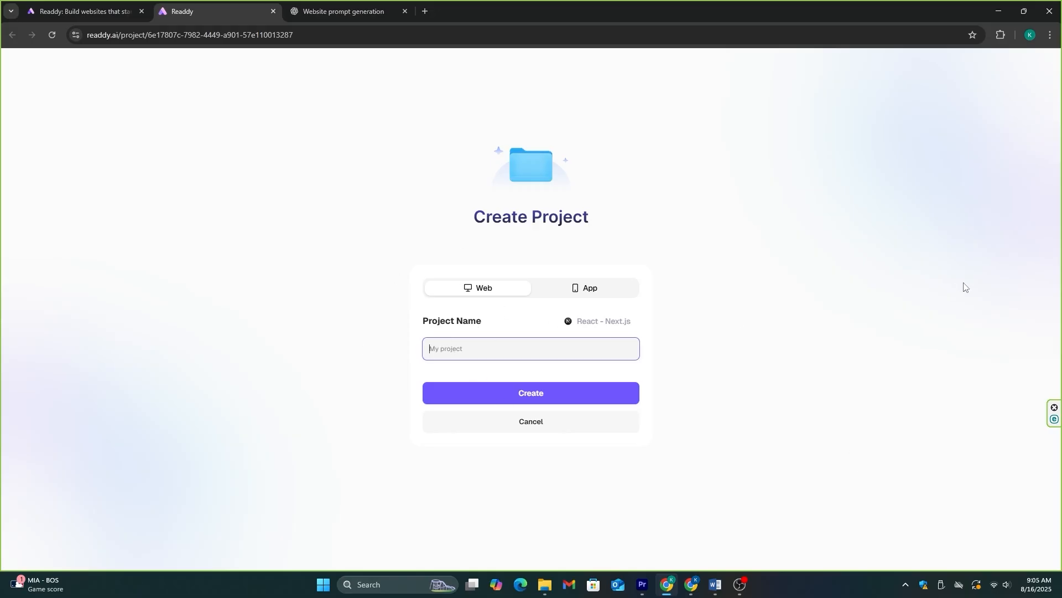
pyautogui.write('Hustle grads')
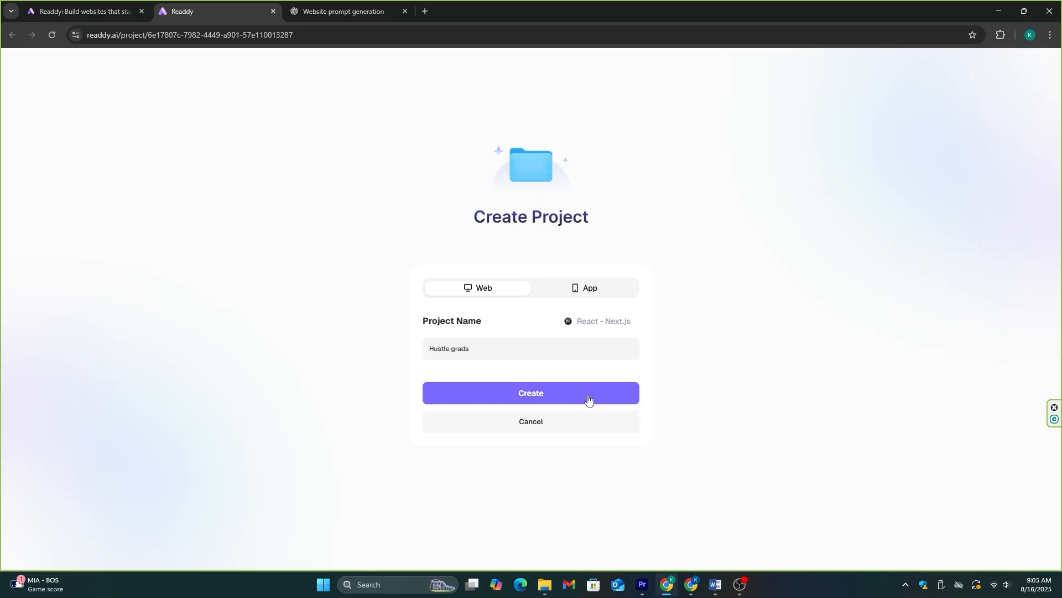
pyautogui.click(530, 393)
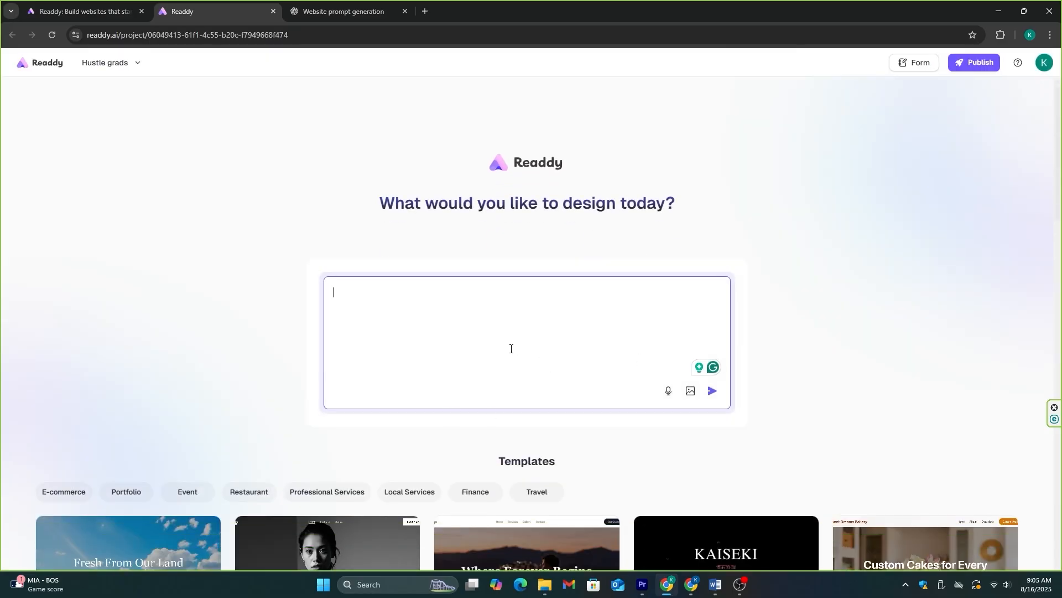
pyautogui.scroll(-3)
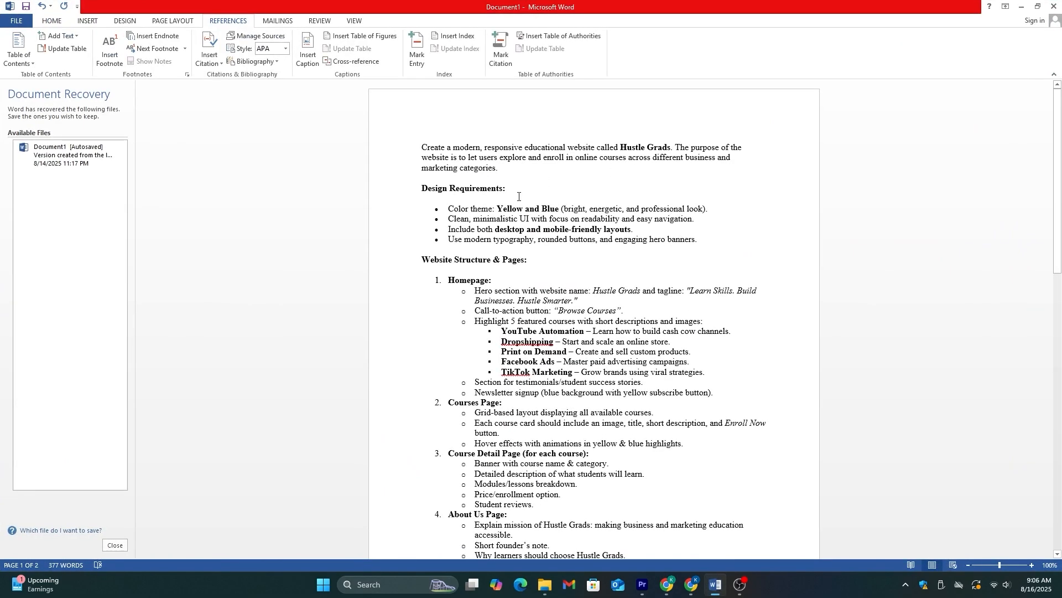
pyautogui.moveTo(502, 209)
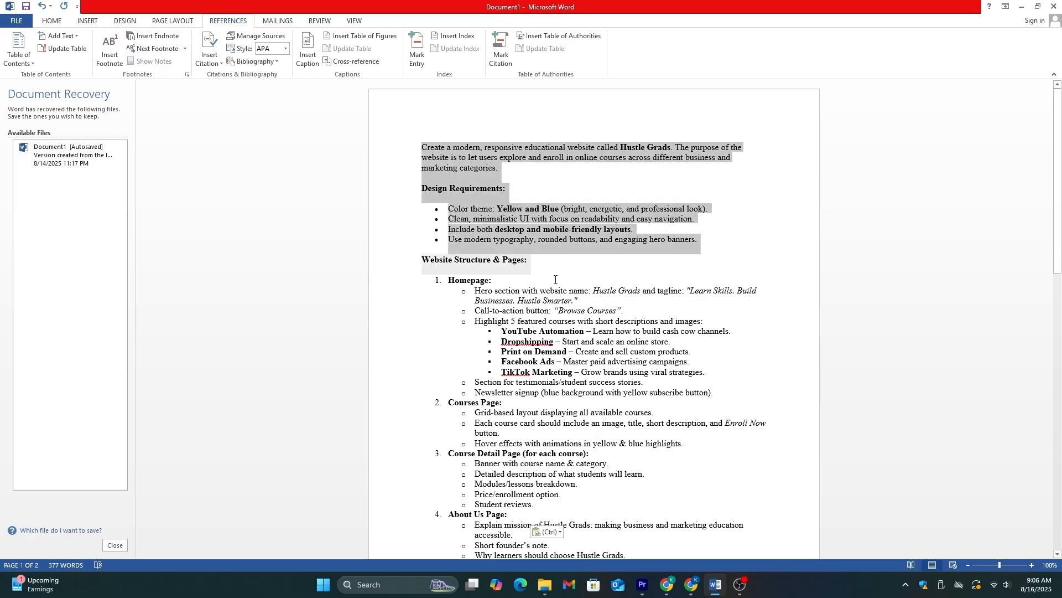
# Step: Copy the Hustle Grads brief from Word and submit it as the prompt to generate the blue-and-yellow site
pyautogui.moveTo(554, 279); pyautogui.dragTo(674, 535)
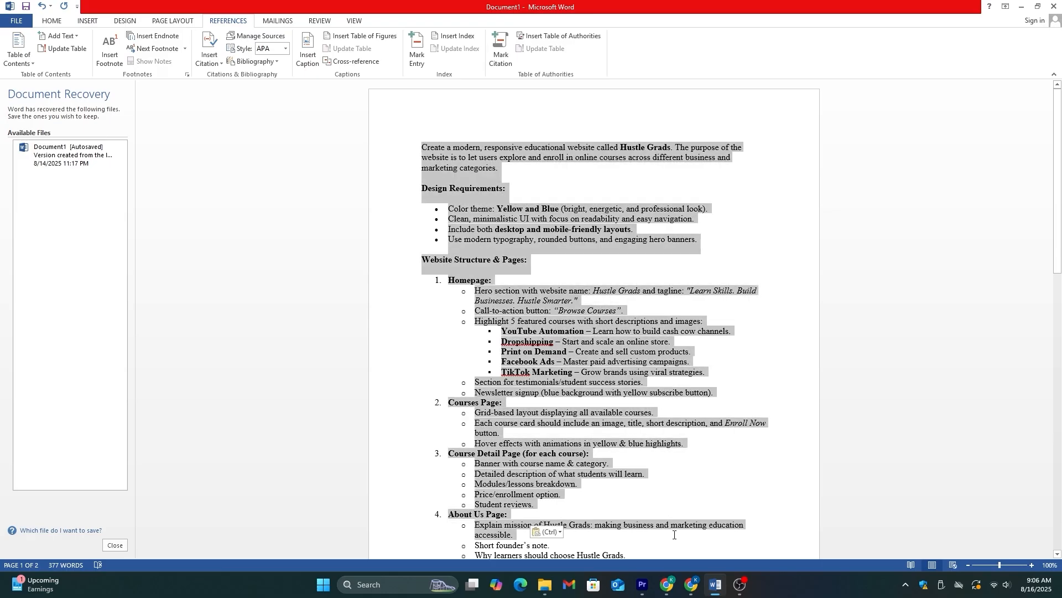
pyautogui.scroll(-3)
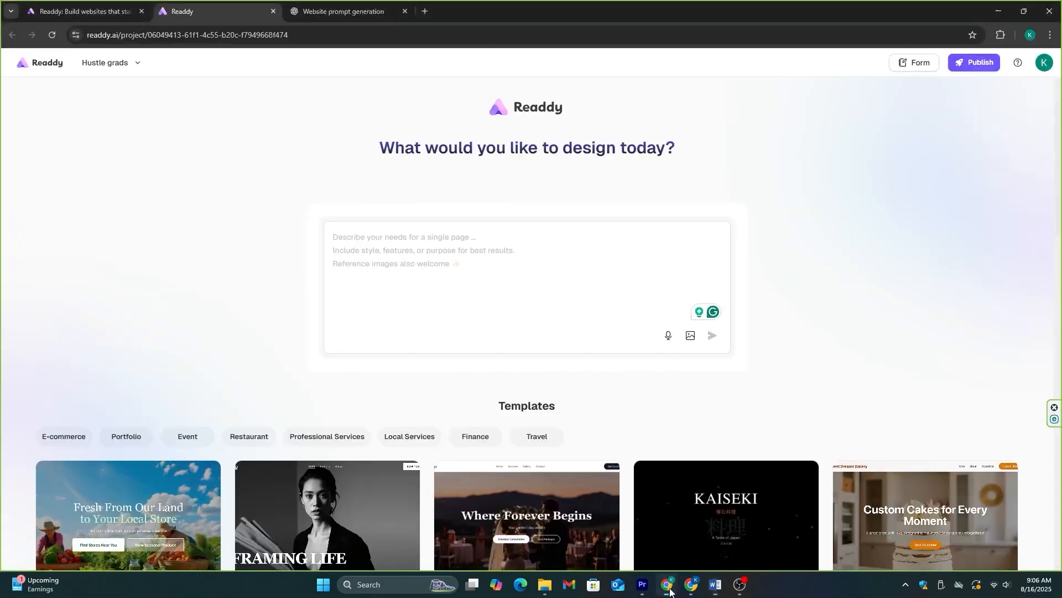
pyautogui.write('• Animated hero section with text transitions in blue & yellow.')
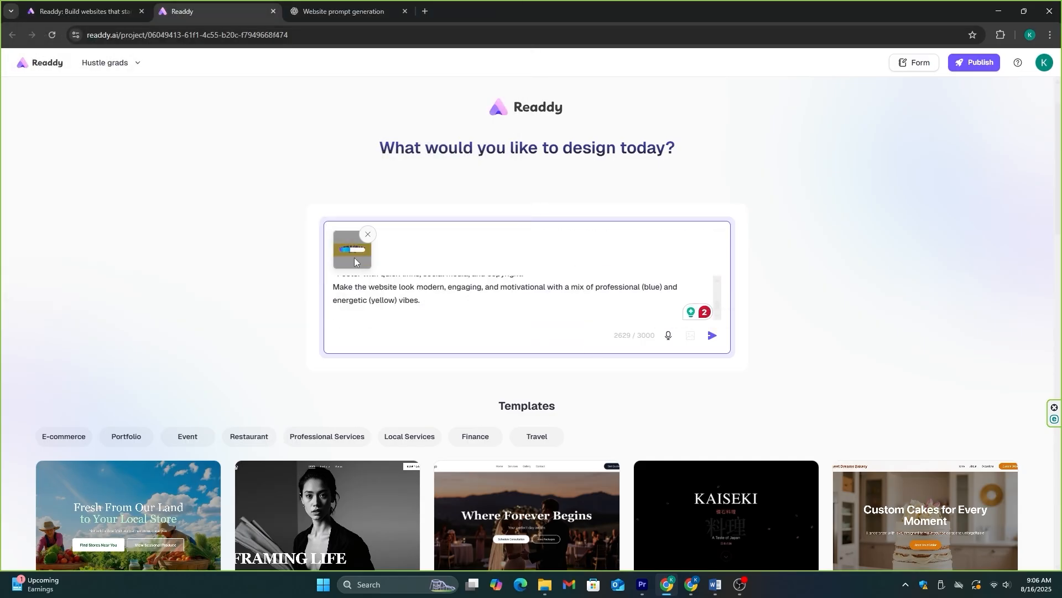
pyautogui.click(711, 336)
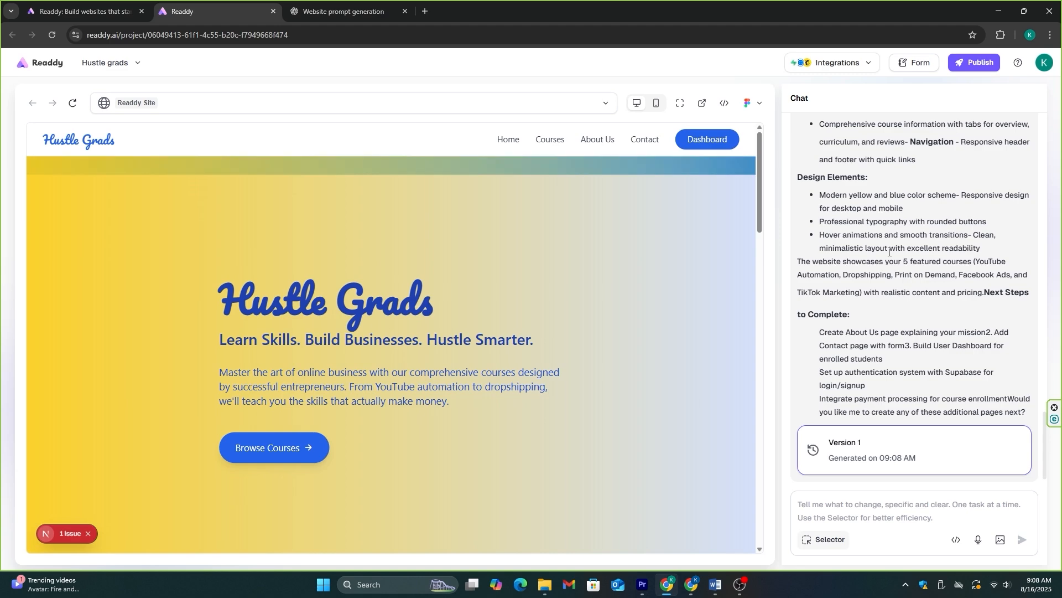
# Step: Review the generated Hustle Grads site in fullscreen preview, scrolling through its sections
pyautogui.click(679, 103)
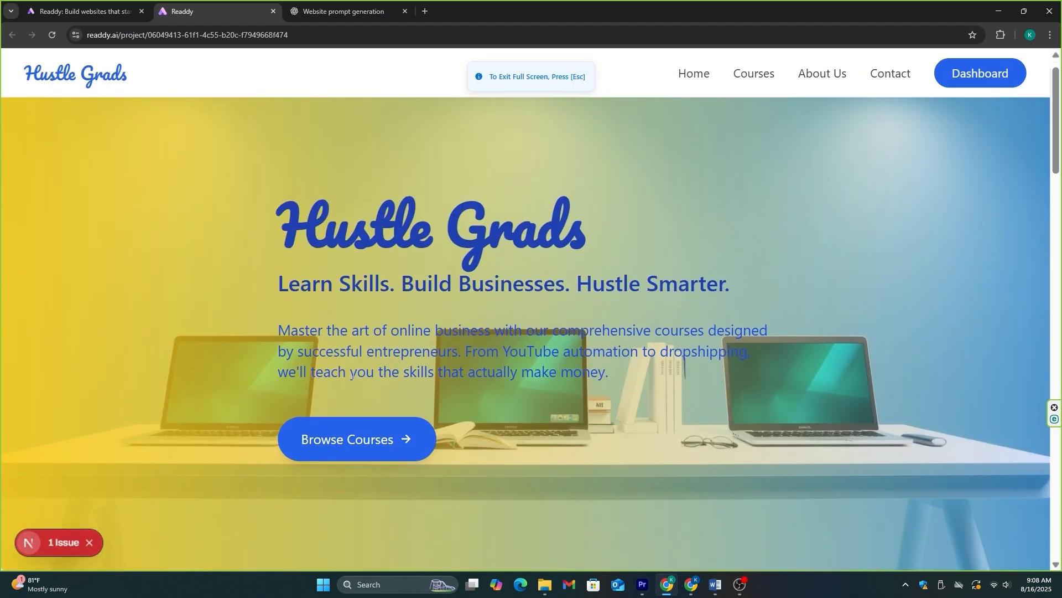
pyautogui.scroll(-3)
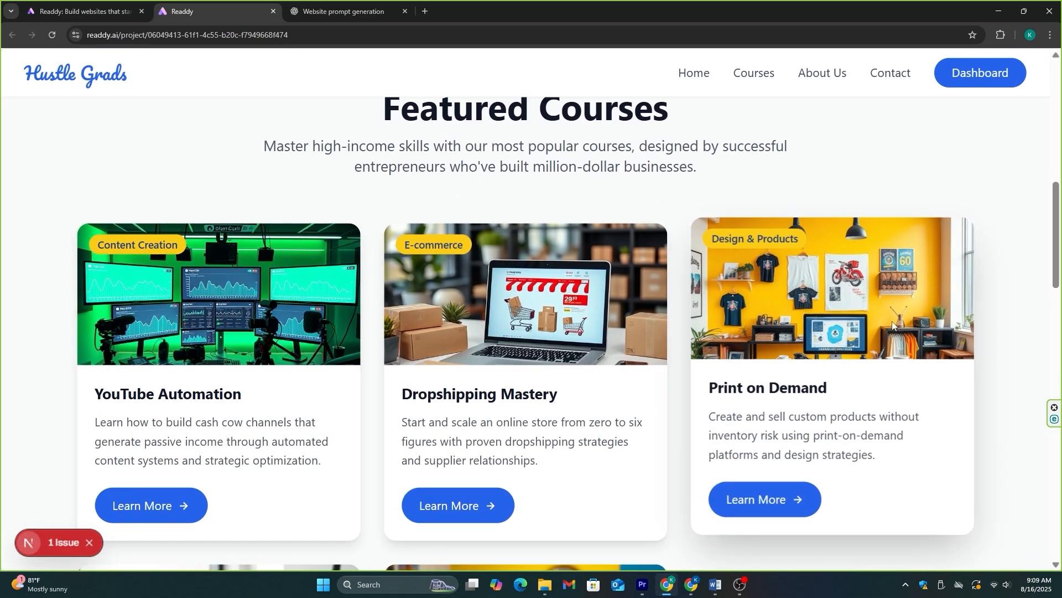
pyautogui.scroll(-3)
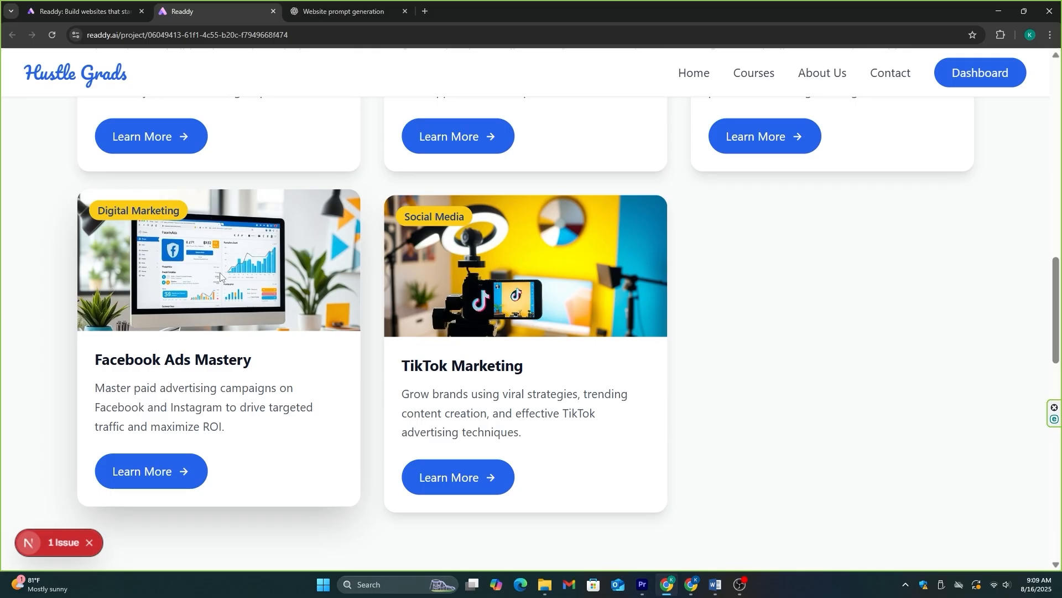
pyautogui.scroll(-3)
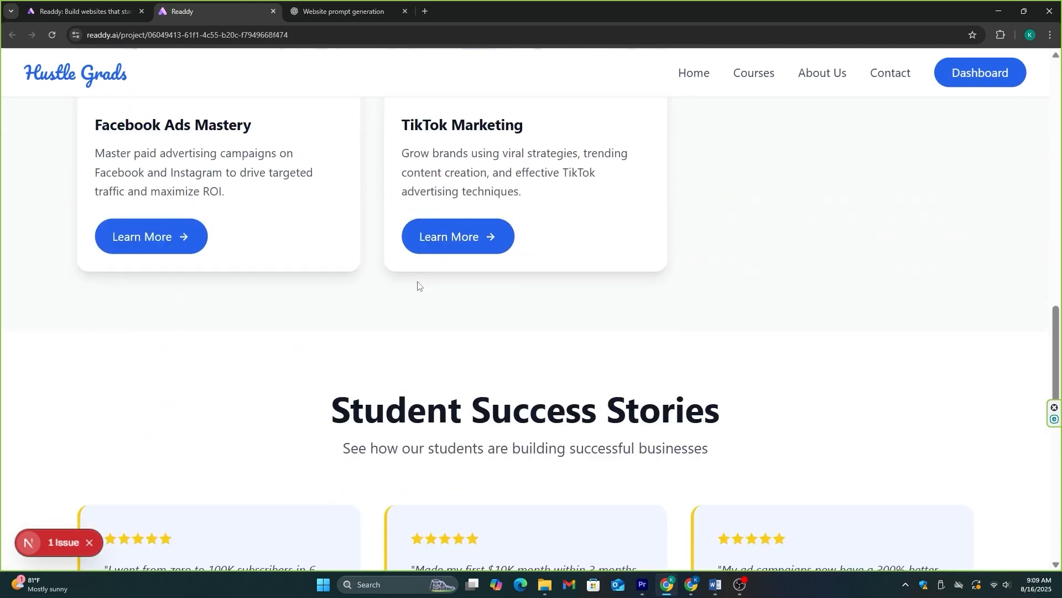
pyautogui.scroll(-3)
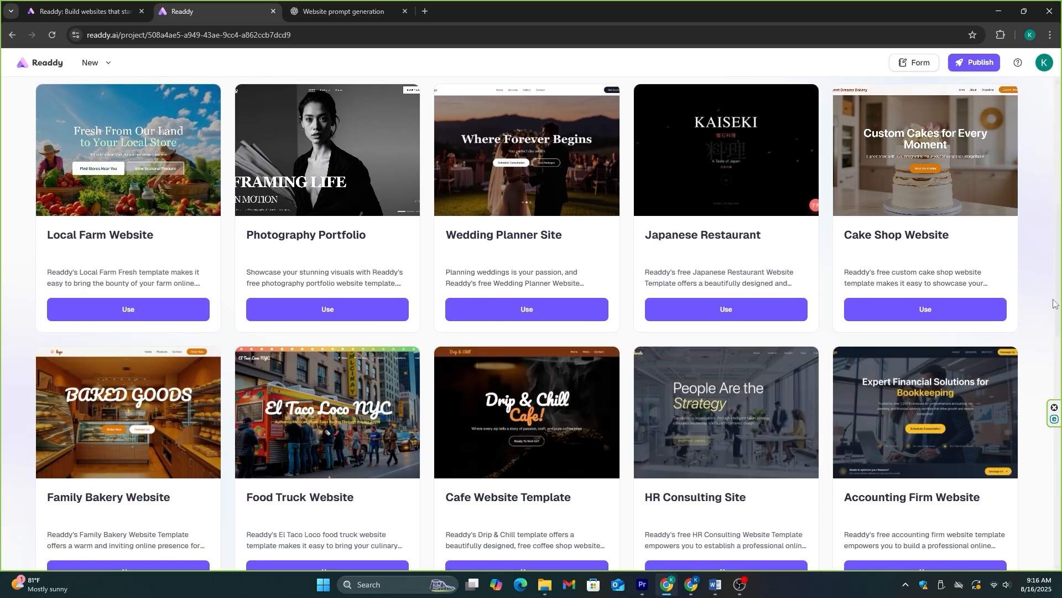
# Step: Browse the new project's template gallery and preview the Wedding Planner template
pyautogui.scroll(-3)
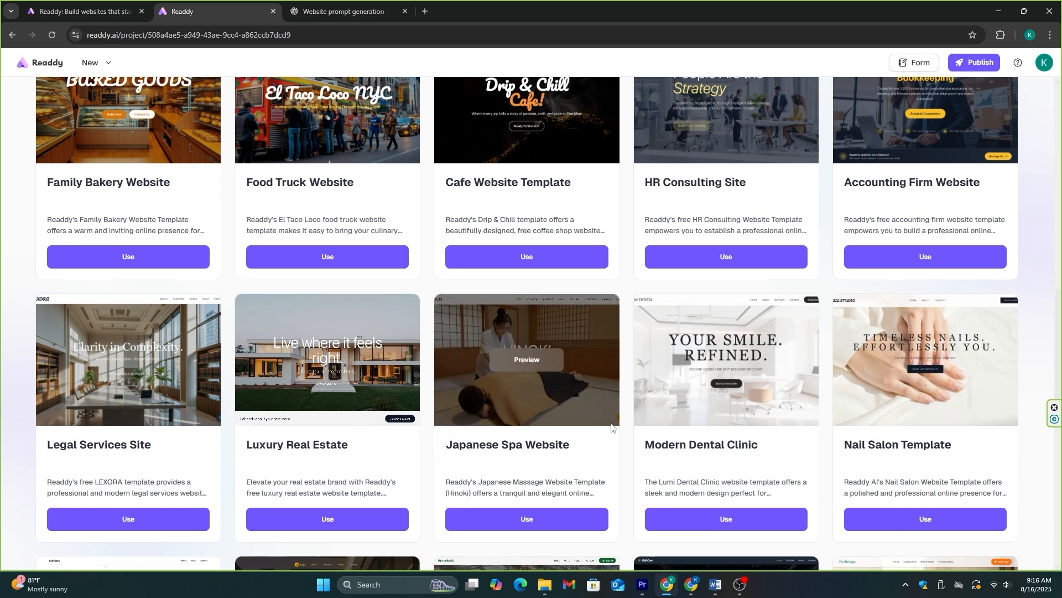
pyautogui.click(527, 366)
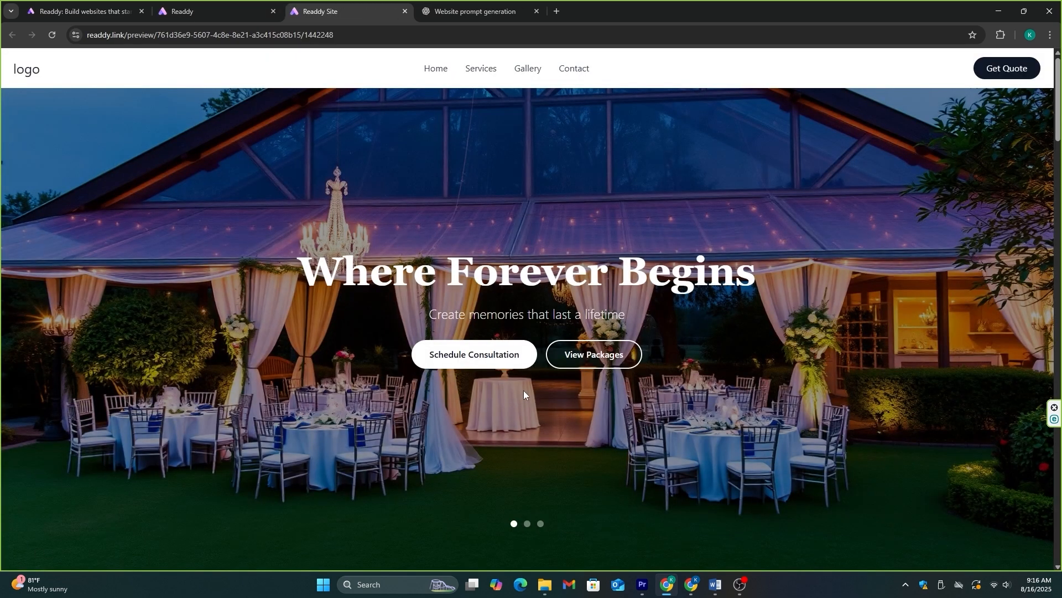
# Step: Scroll through the Wedding Planner preview's Where Forever Begins page
pyautogui.scroll(-3)
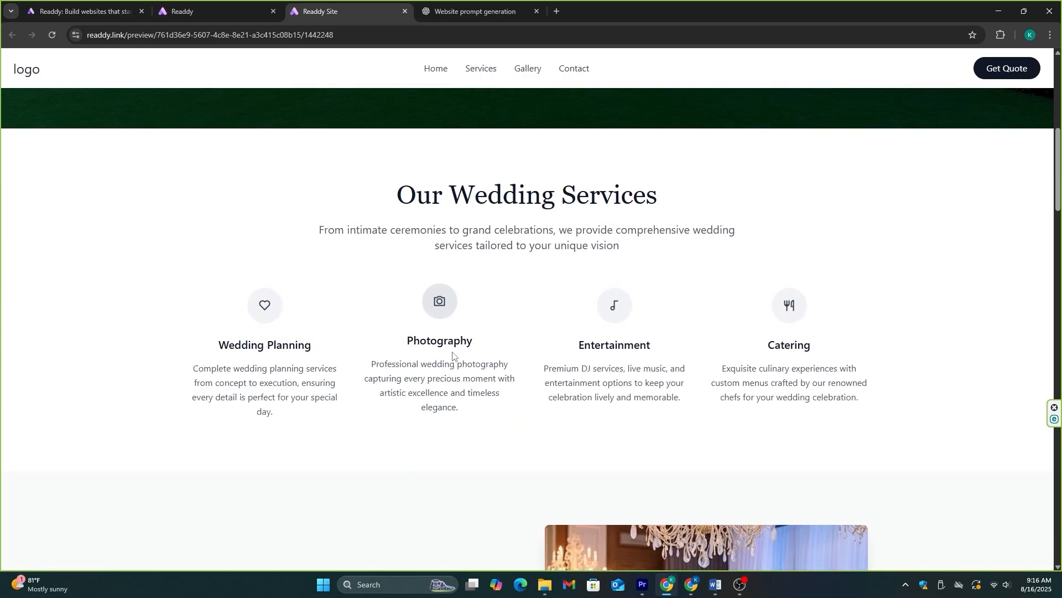
pyautogui.scroll(-3)
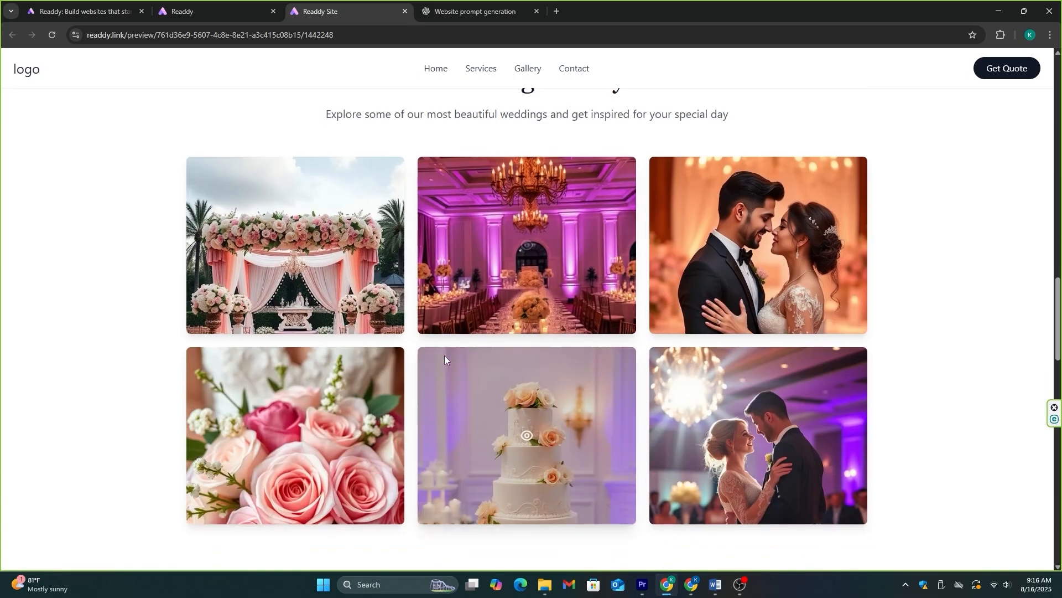
pyautogui.scroll(-3)
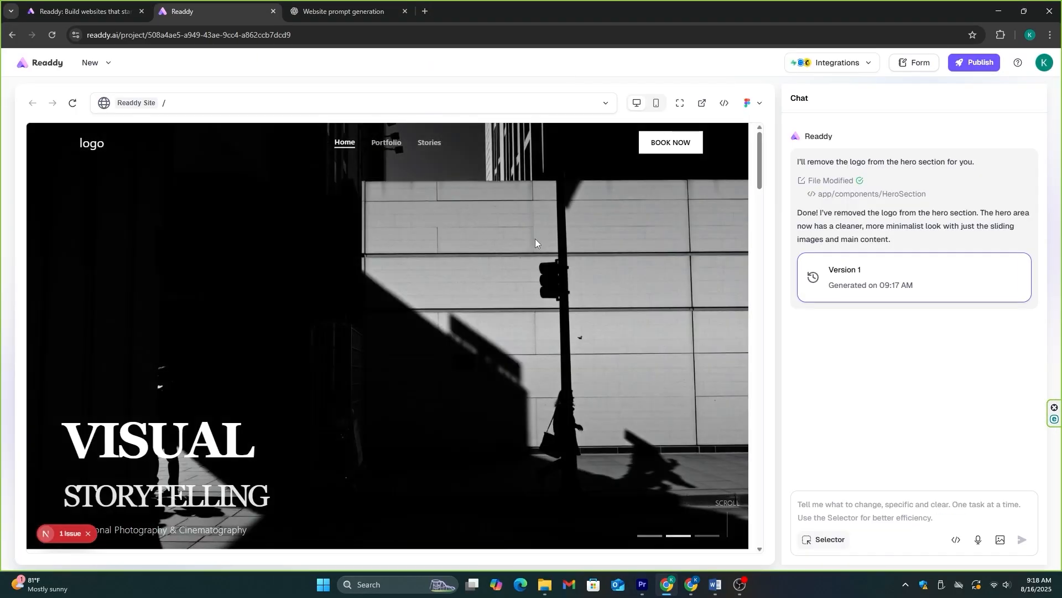
# Step: Request the photography portfolio's theme be changed to emerald green and white via the chat
pyautogui.scroll(-3)
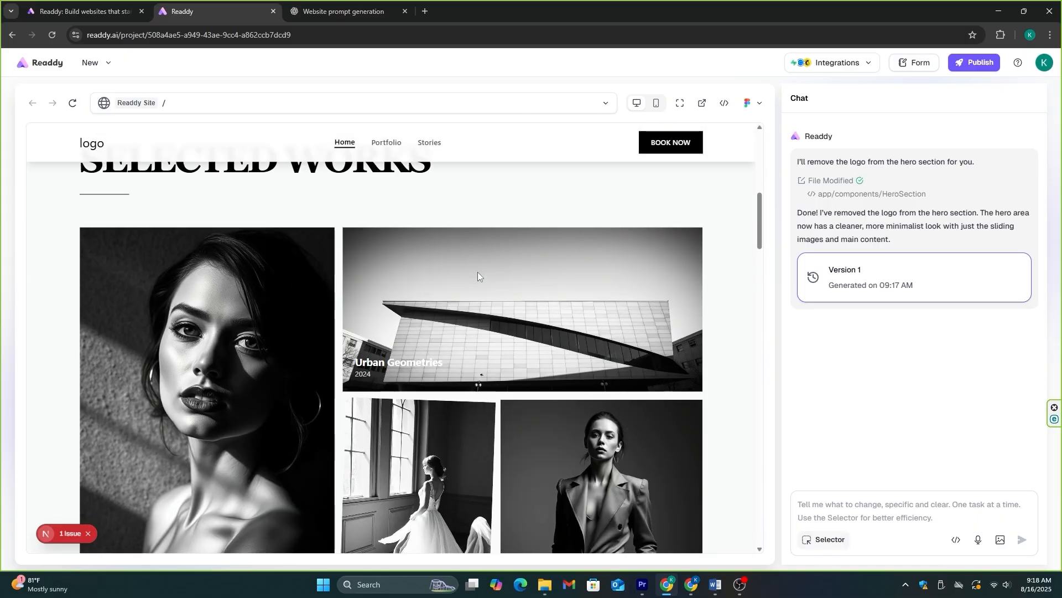
pyautogui.scroll(-3)
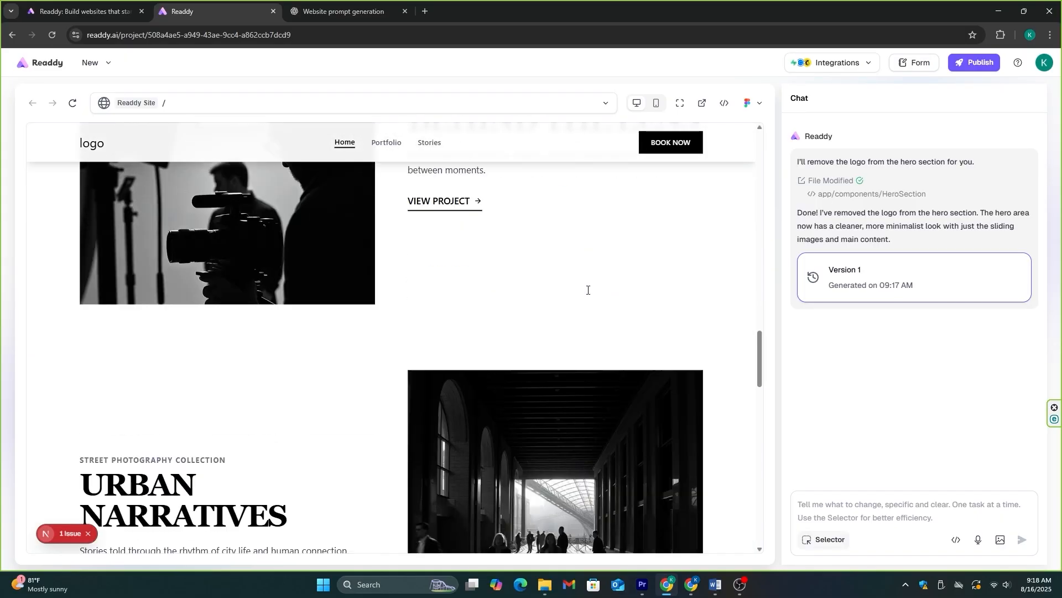
pyautogui.scroll(-3)
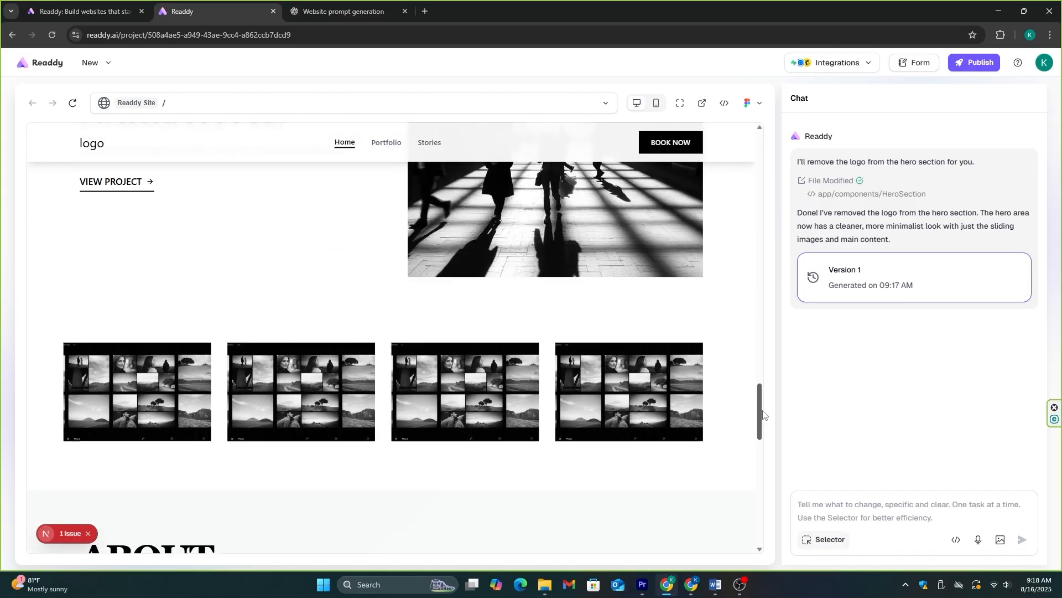
pyautogui.scroll(-3)
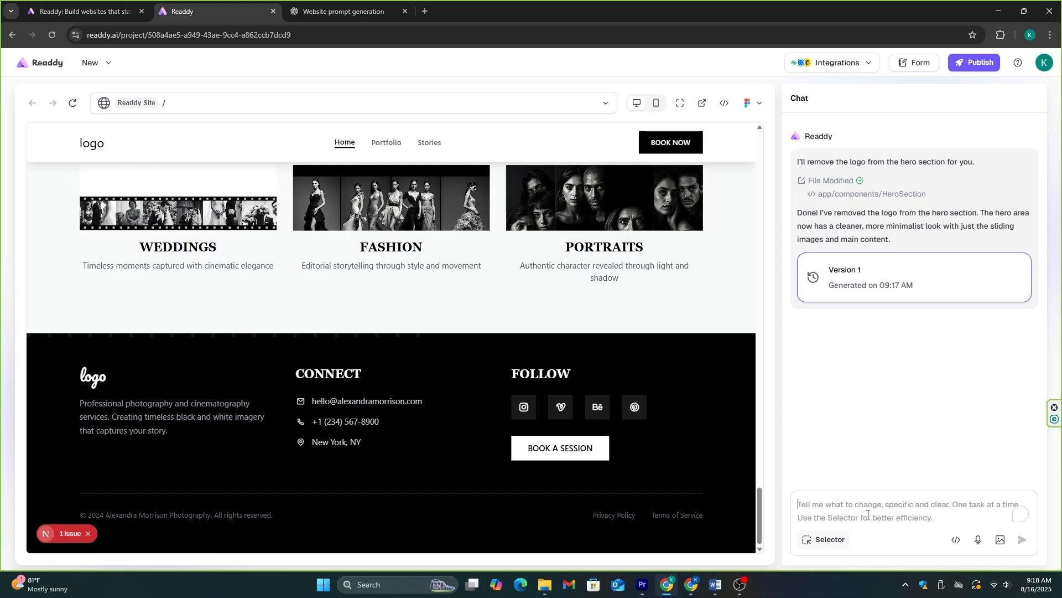
pyautogui.write('Change the color theme of this website to Emerald green and White')
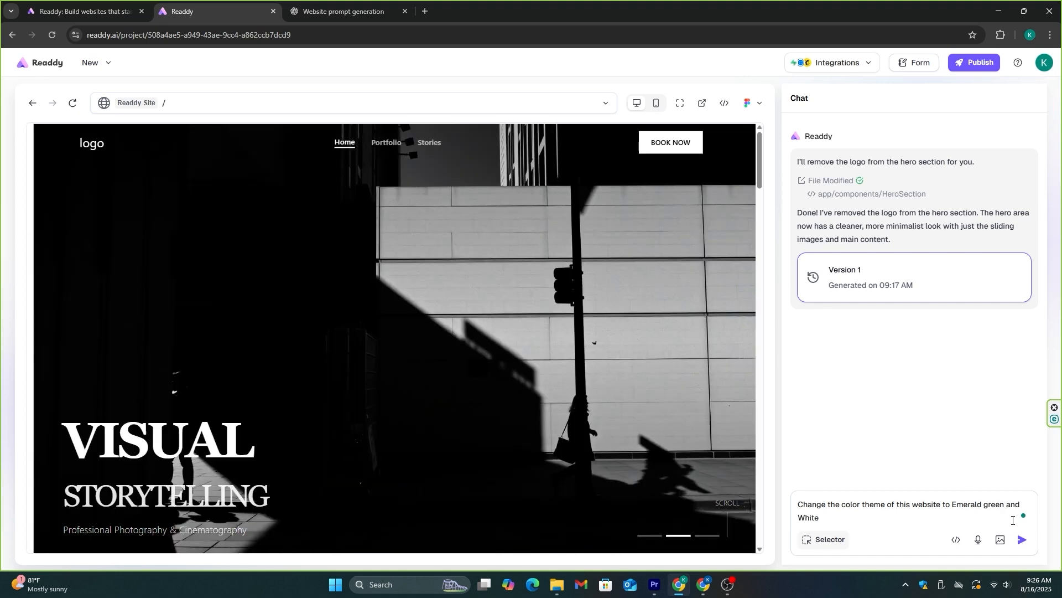
pyautogui.click(1021, 539)
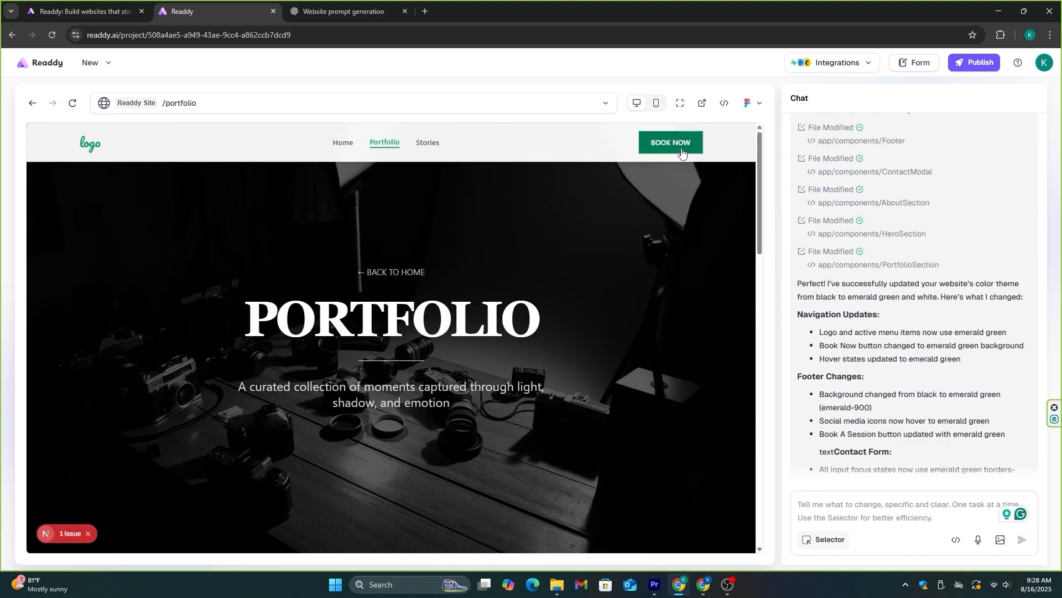
pyautogui.scroll(-3)
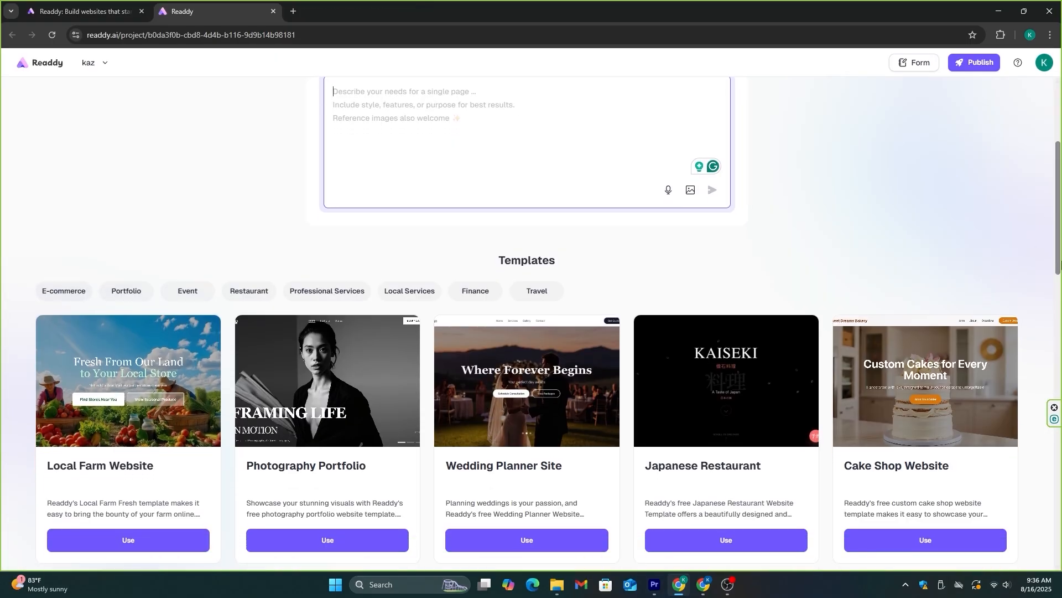
# Step: Browse the template gallery and preview the Modern Dental Clinic (Lumi Dental) template
pyautogui.scroll(-3)
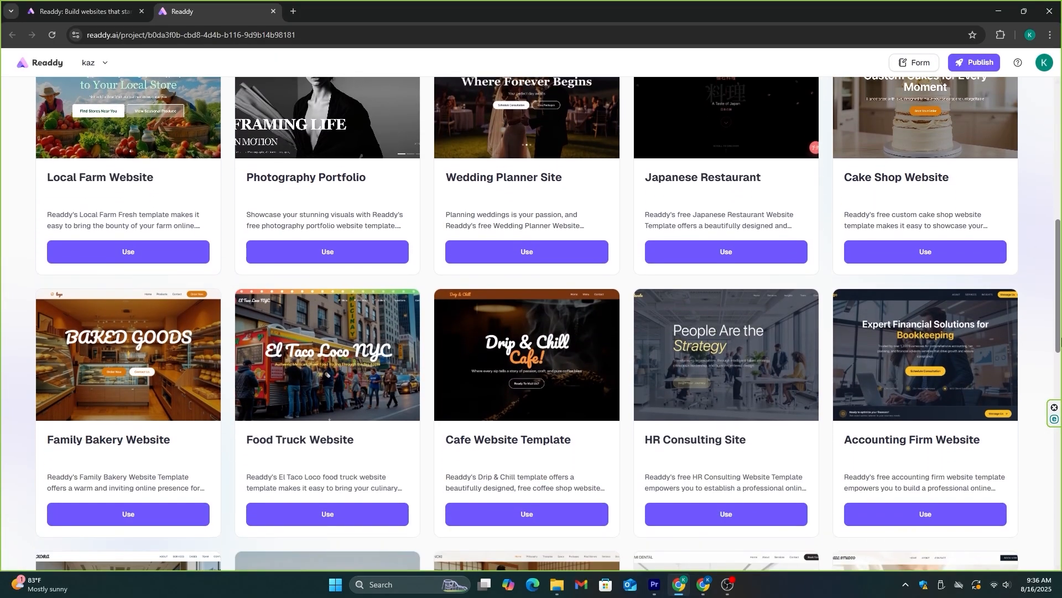
pyautogui.scroll(-3)
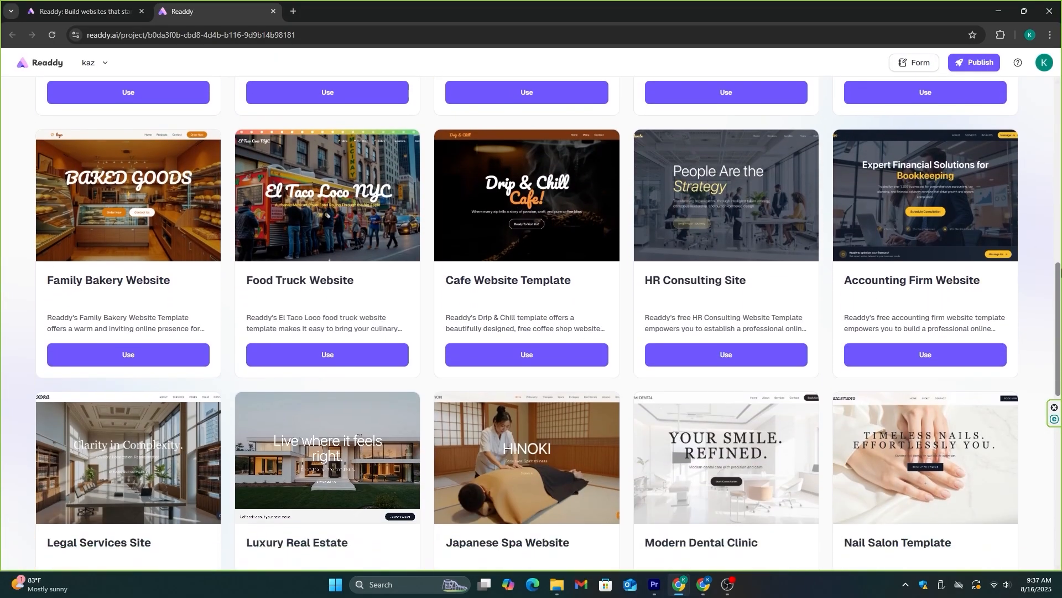
pyautogui.scroll(-3)
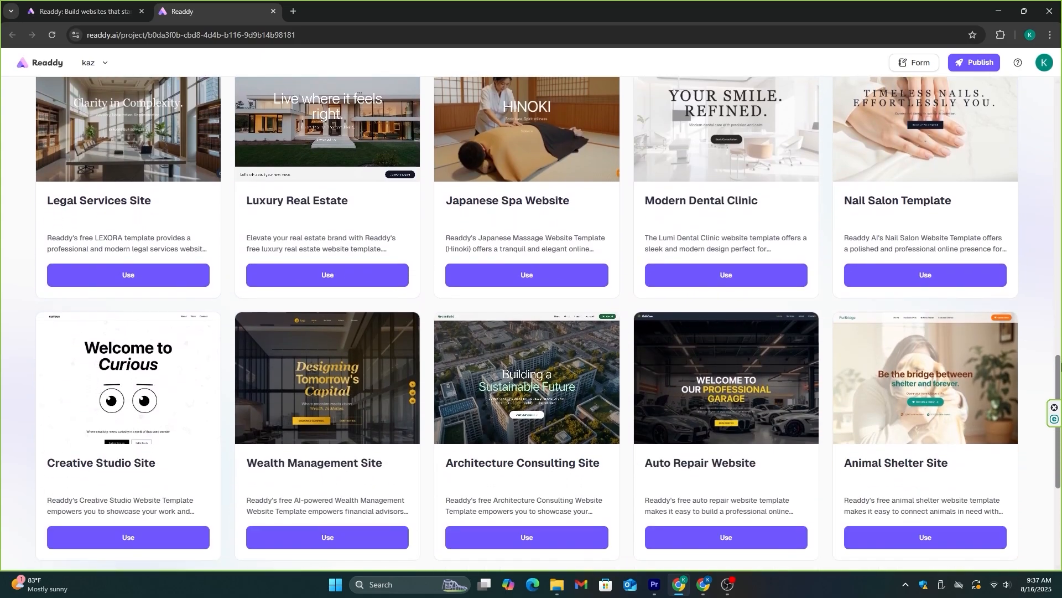
pyautogui.scroll(-3)
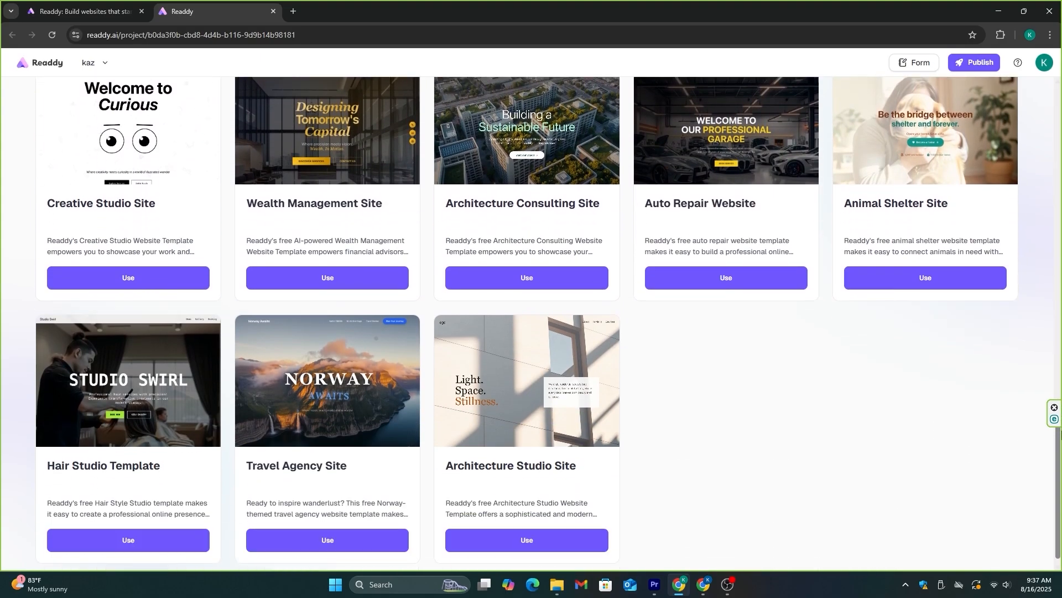
pyautogui.scroll(-3)
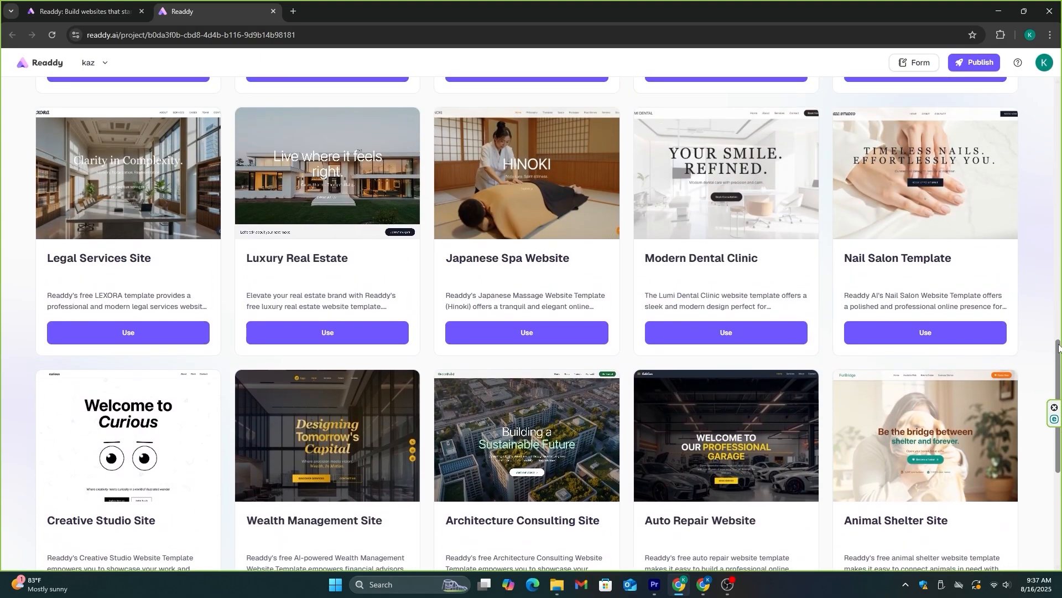
pyautogui.scroll(3)
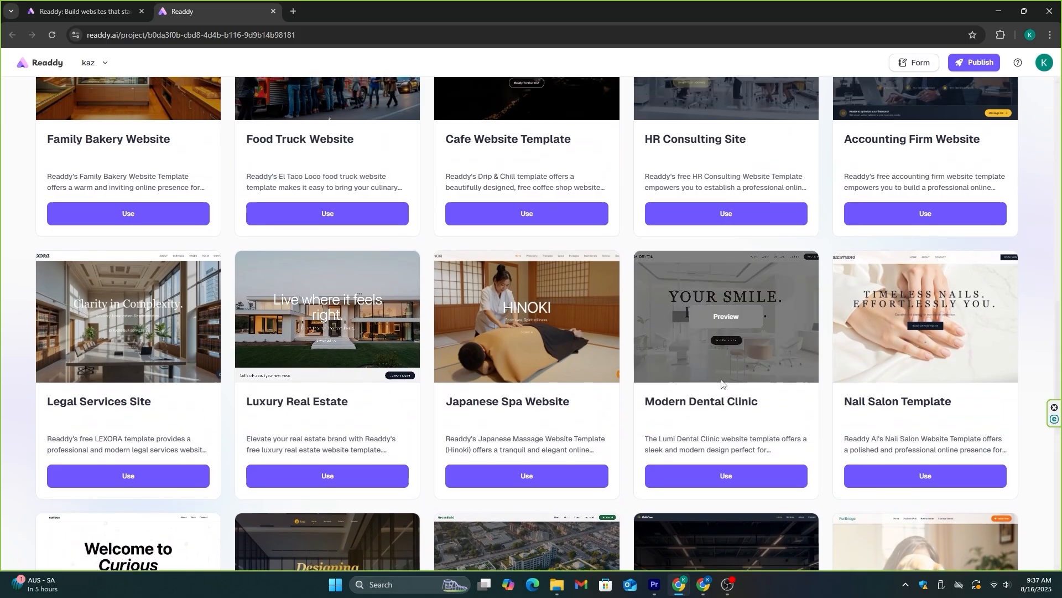
pyautogui.moveTo(726, 319)
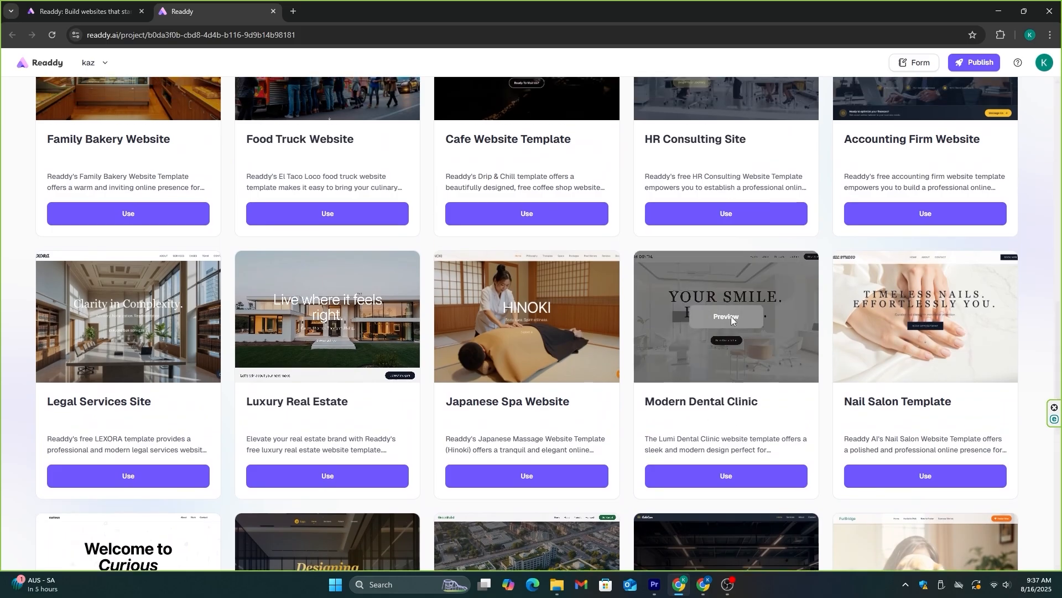
pyautogui.click(726, 316)
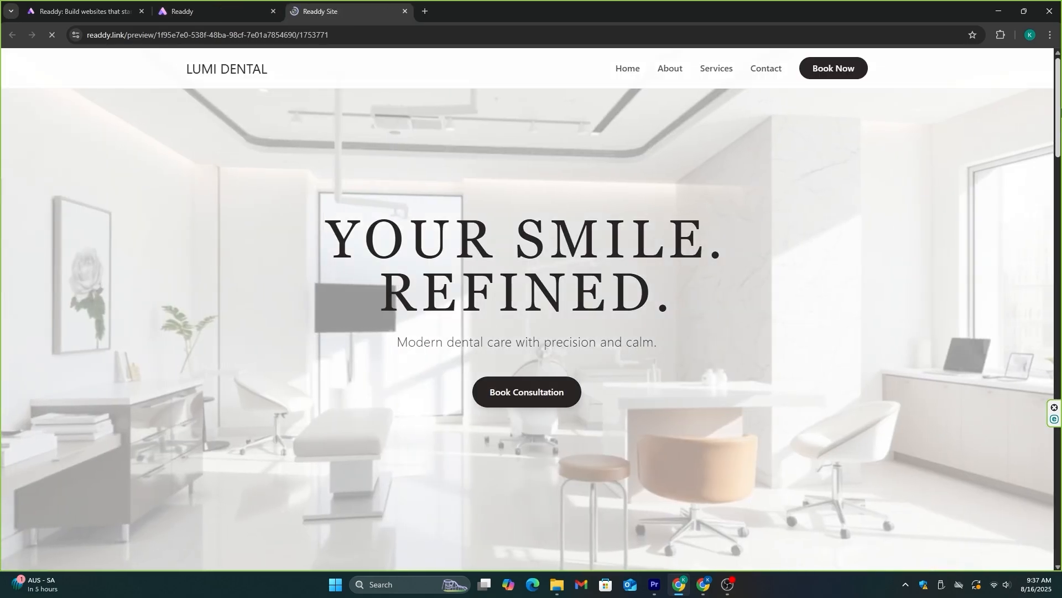
# Step: Look through the Lumi Dental preview down to Why Lumi? and return to the template gallery
pyautogui.scroll(-3)
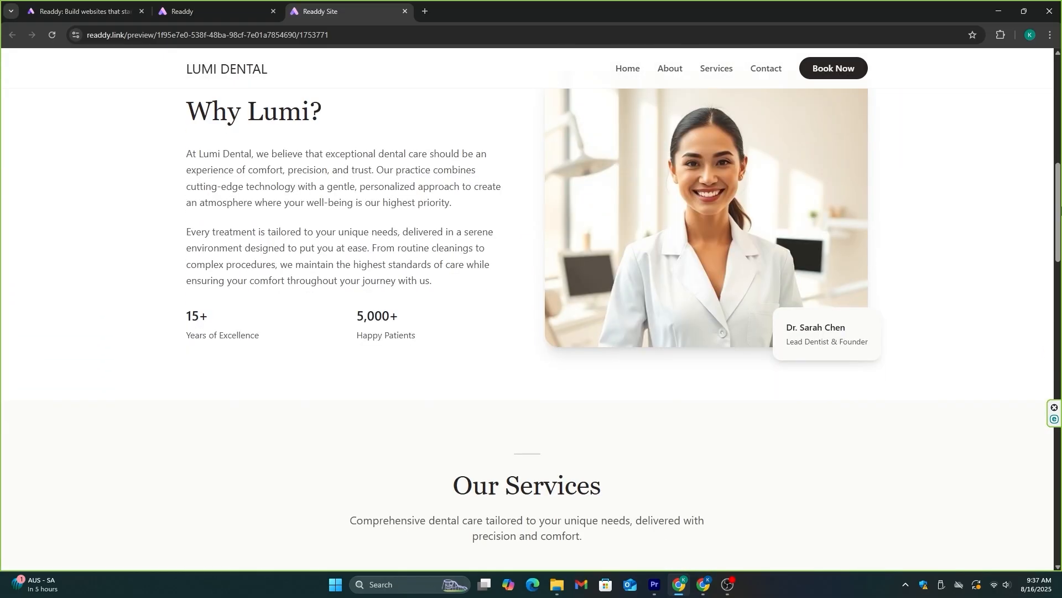
pyautogui.scroll(-3)
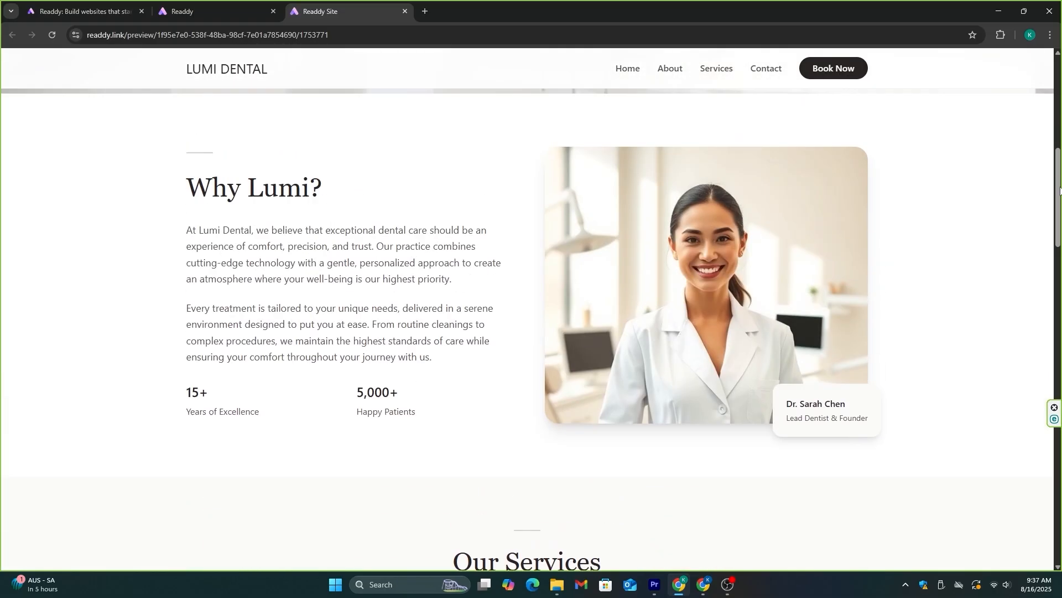
pyautogui.scroll(3)
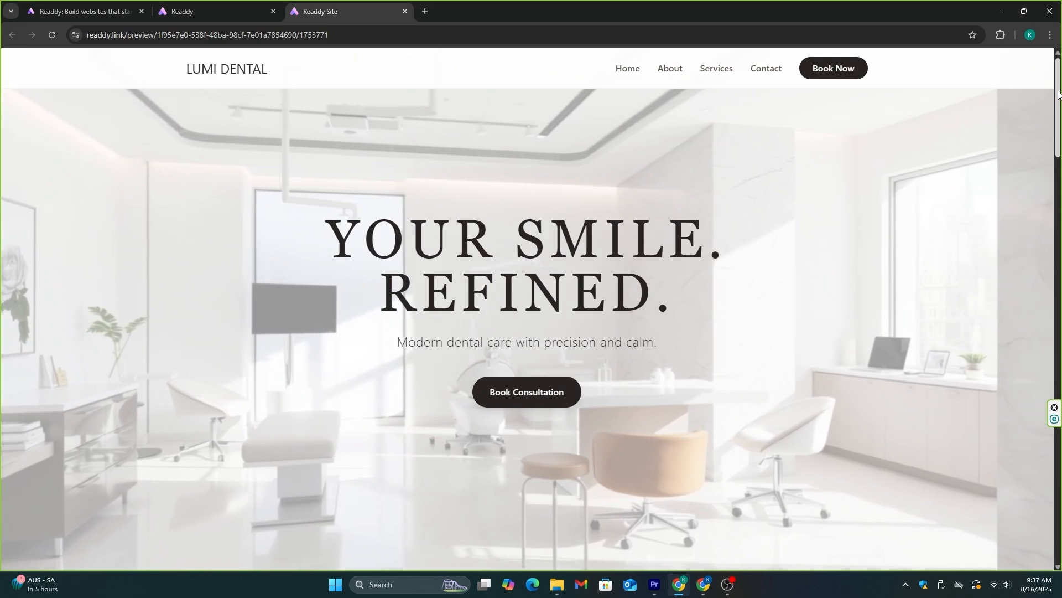
pyautogui.click(81, 11)
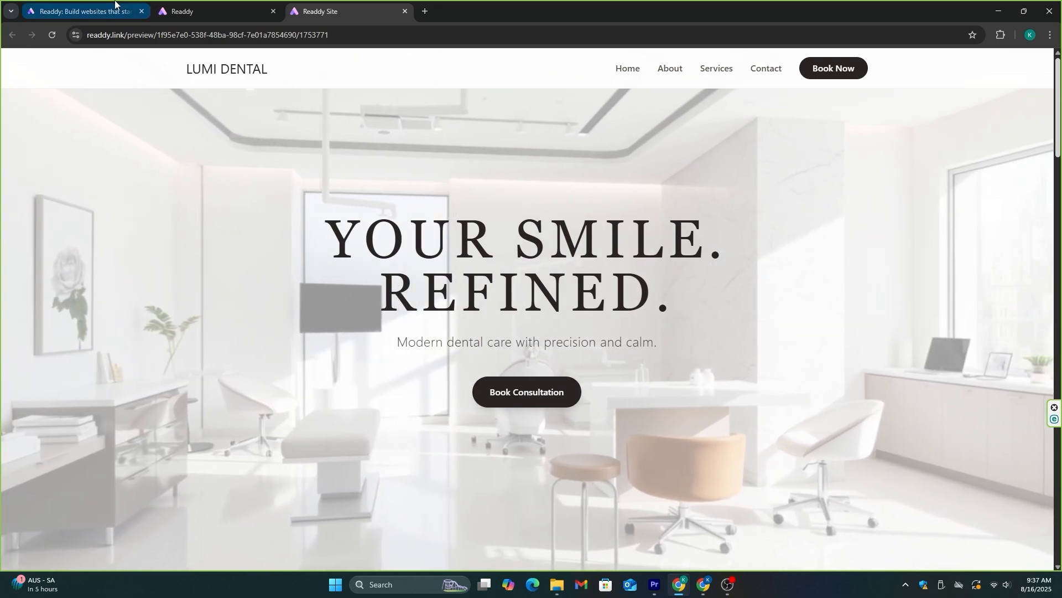
pyautogui.click(200, 11)
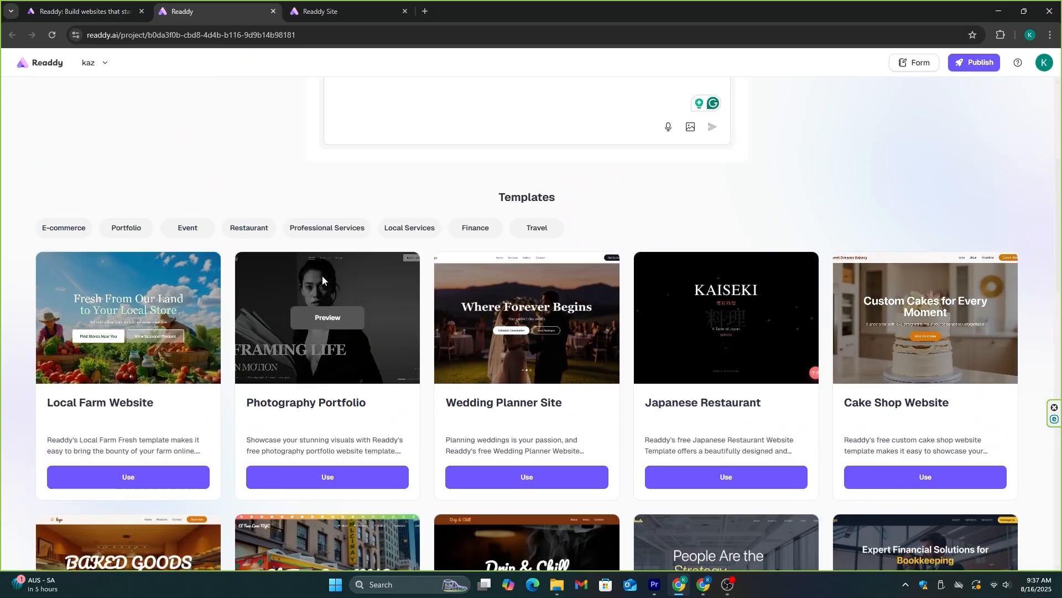
pyautogui.scroll(-3)
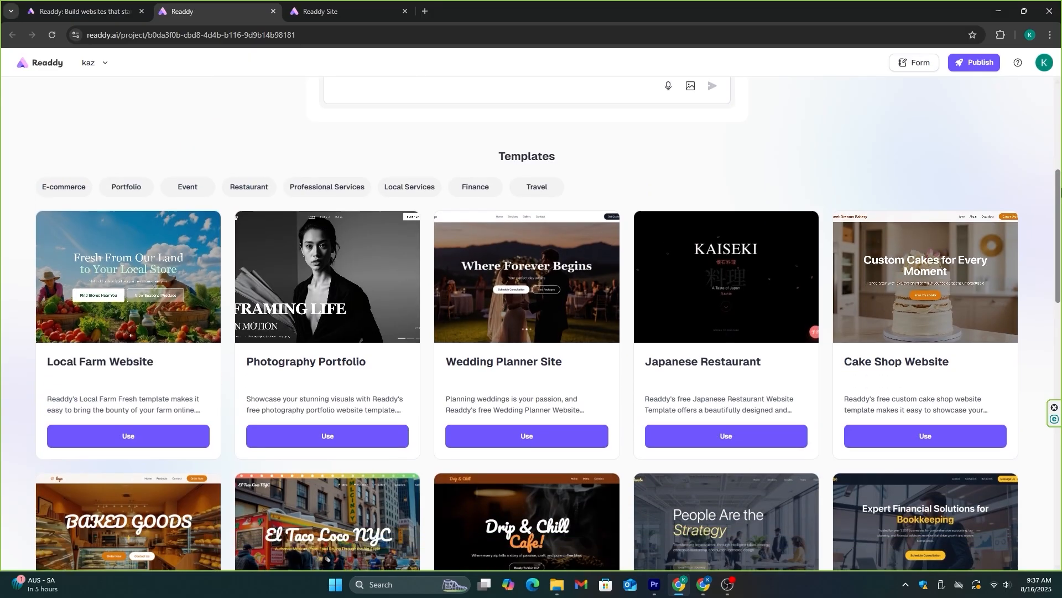